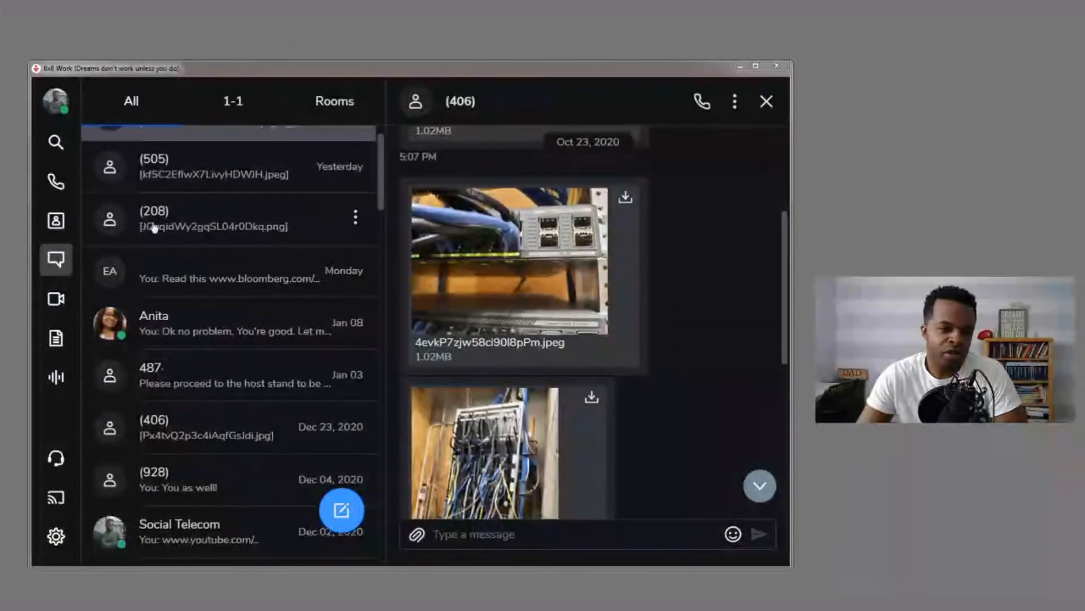
mouse_move(55, 259)
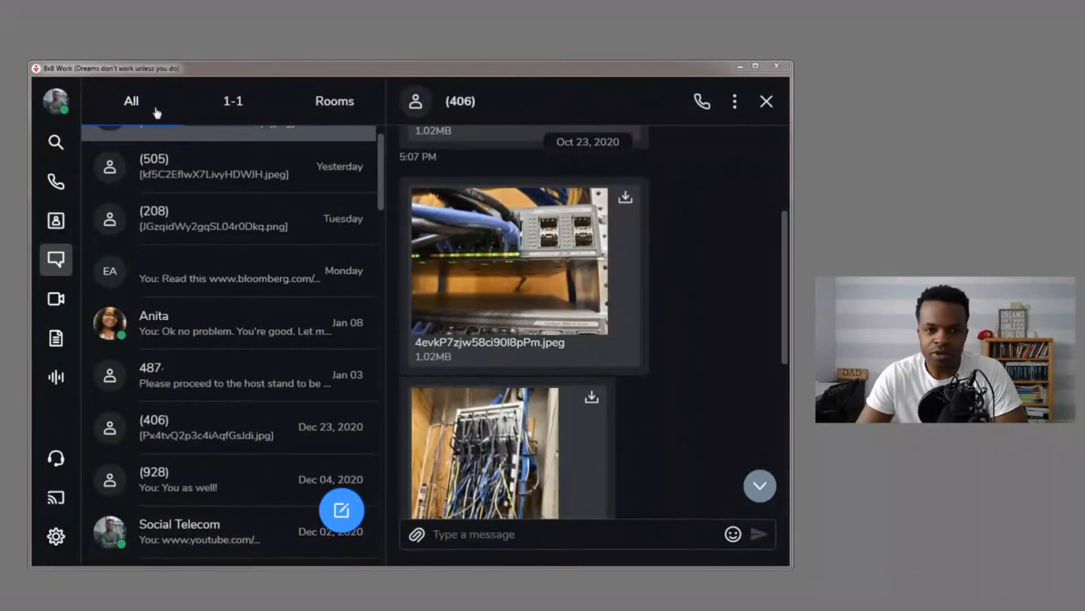
mouse_move(349, 111)
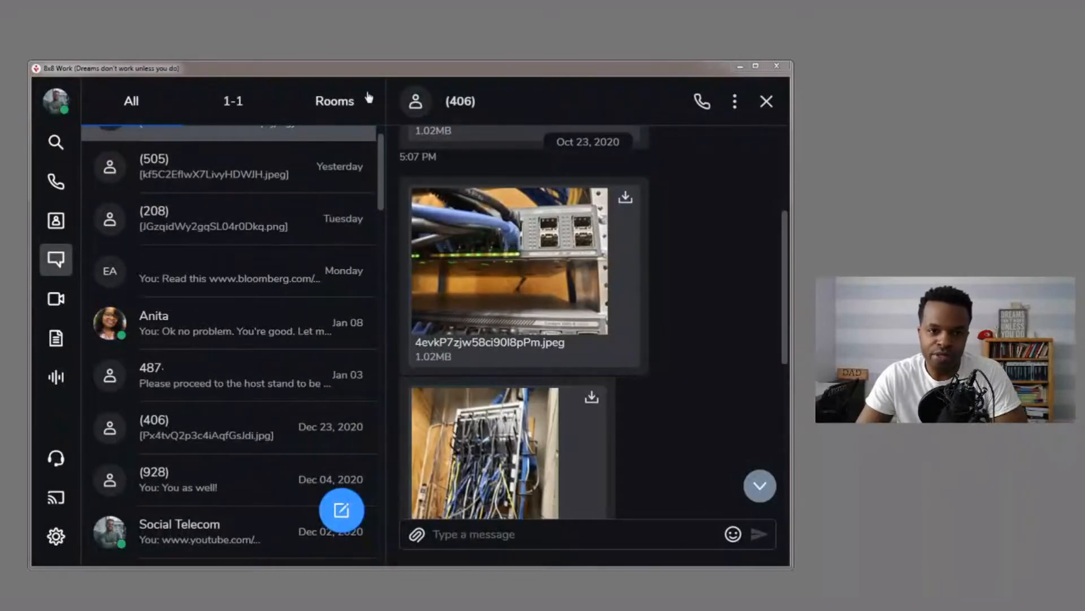
Step: Filter the conversation list to 1-1 chats, showing the (406) thread
click(233, 101)
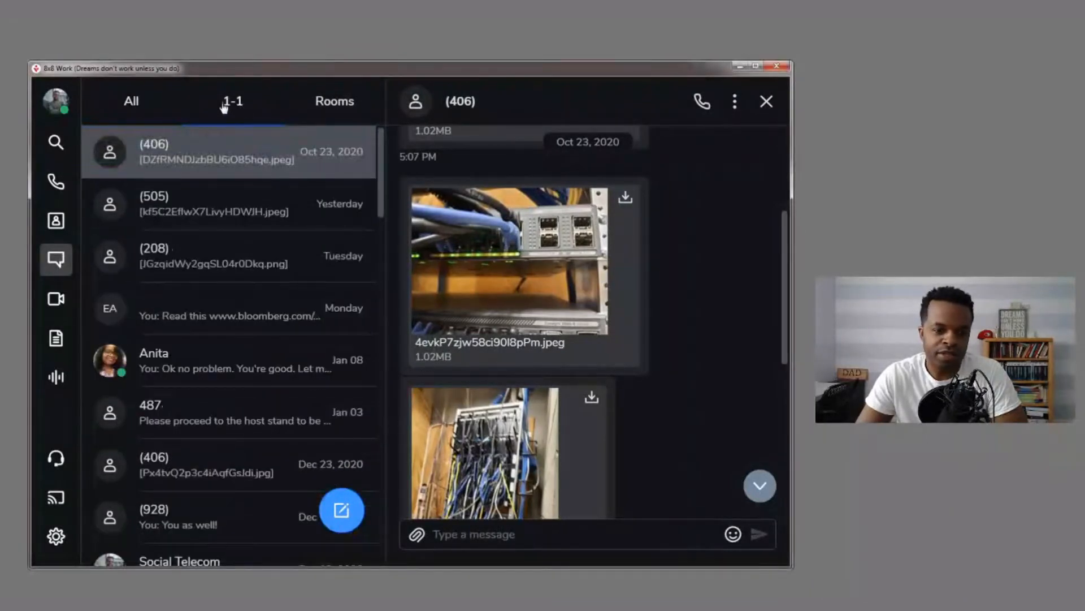
mouse_move(253, 234)
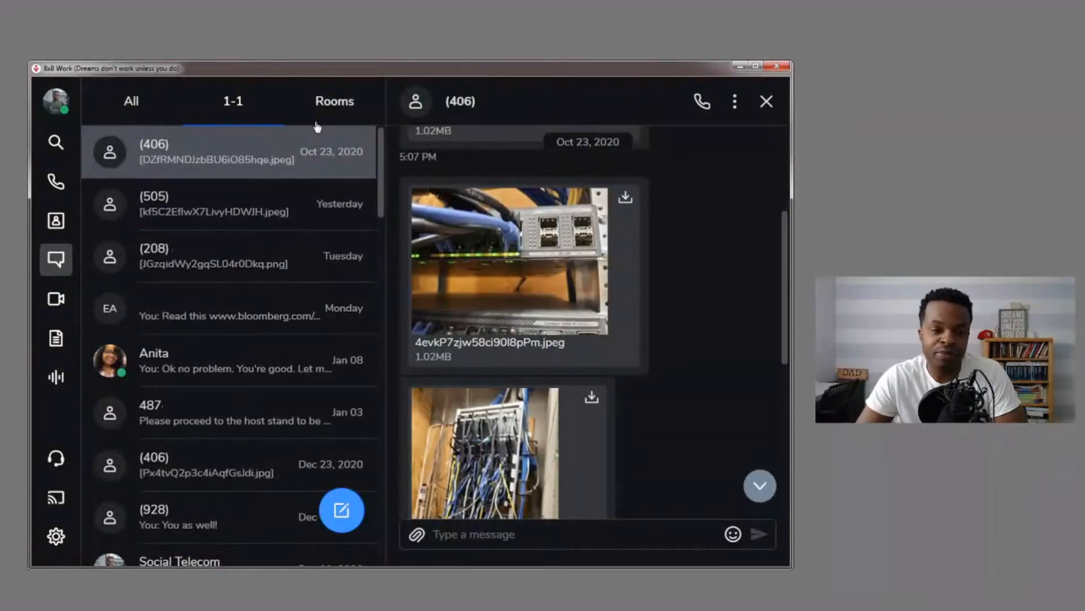
Step: View the group Rooms list, then return to all conversations
click(334, 101)
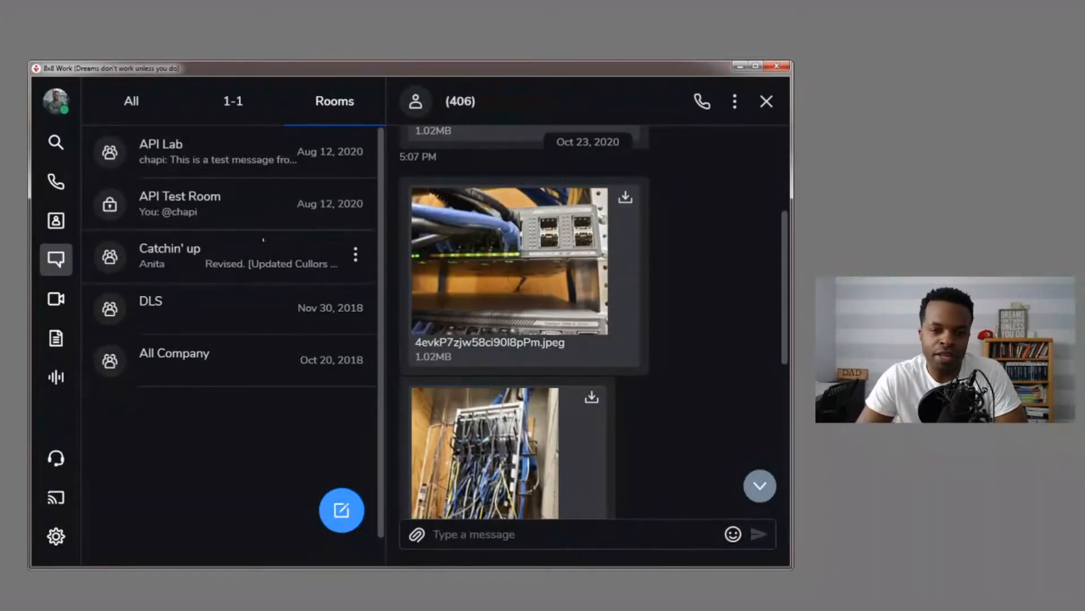
mouse_move(257, 279)
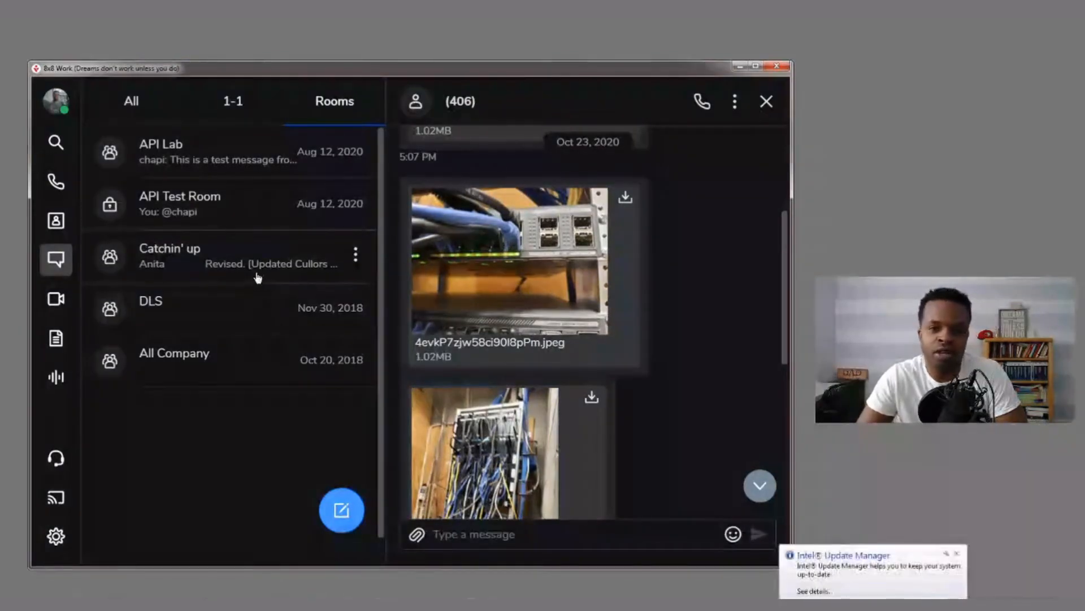
click(130, 102)
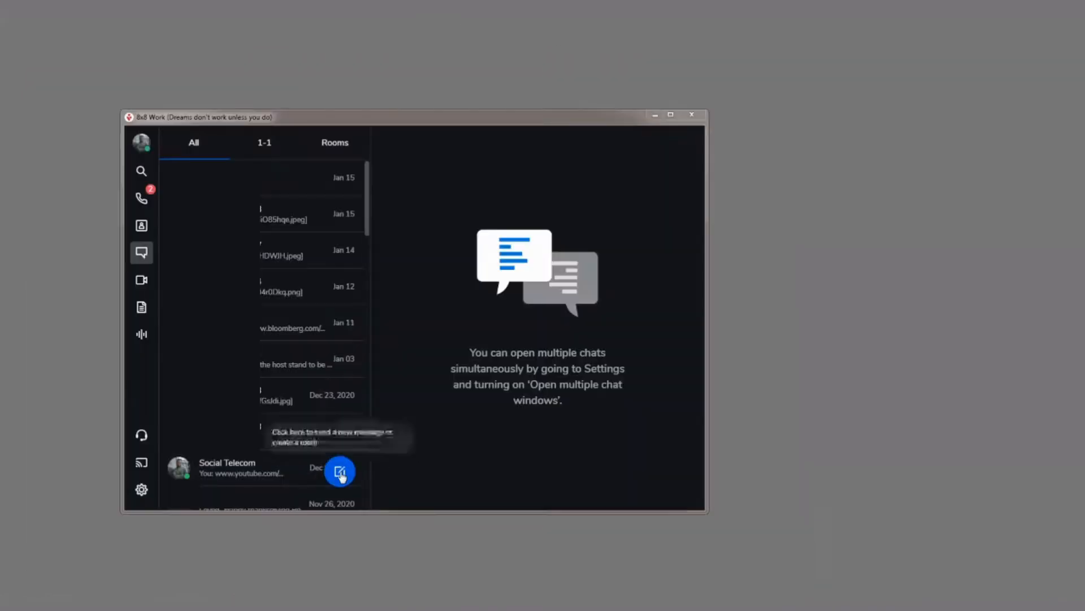
Step: Return to the 1-1 list with the (406) chat and shared photos open
click(339, 471)
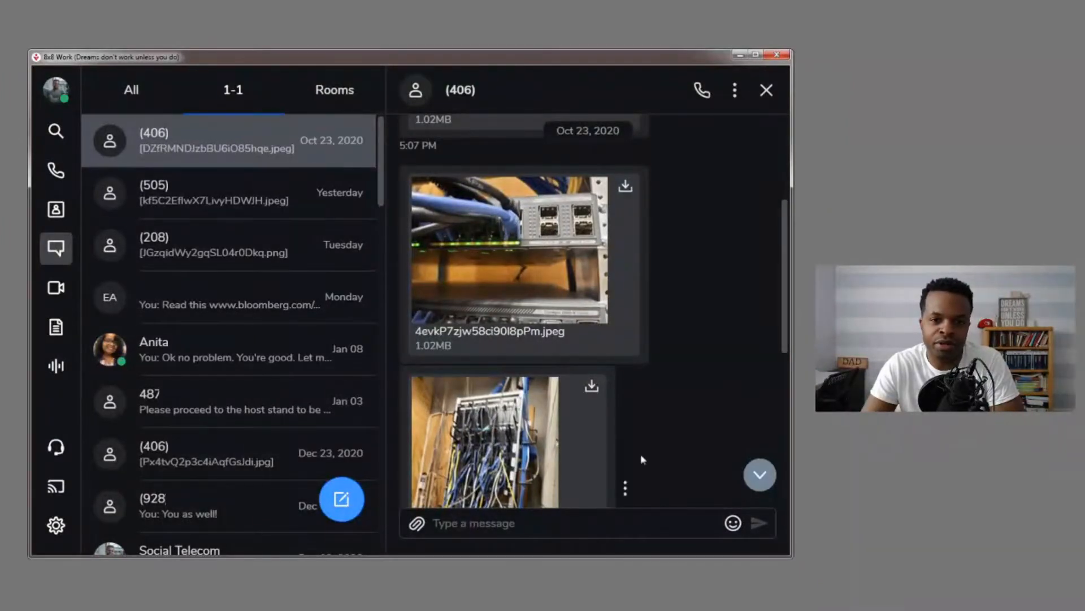
mouse_move(699, 255)
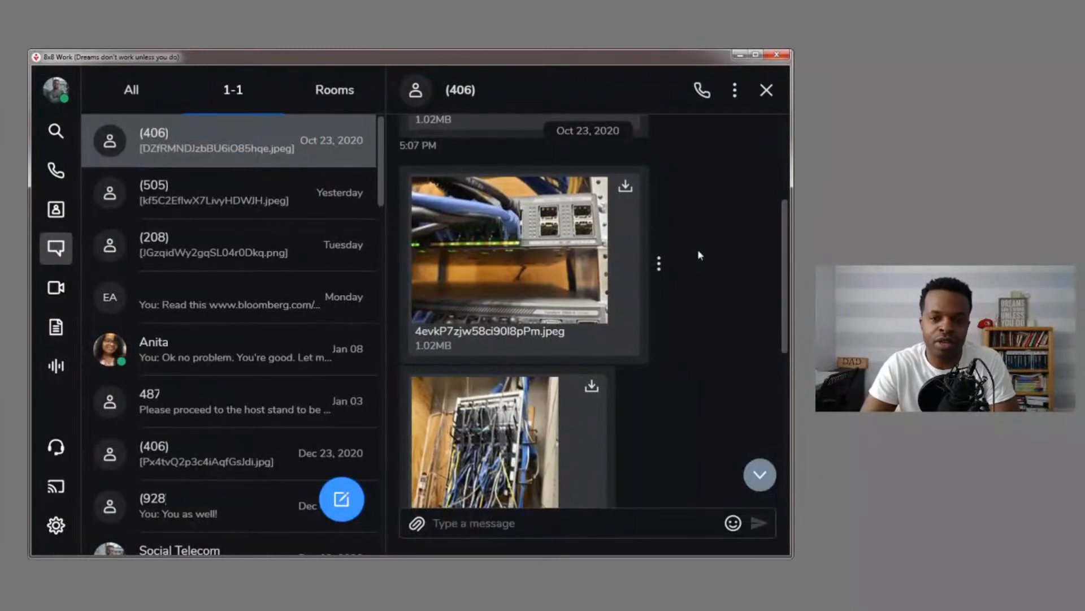
mouse_move(682, 277)
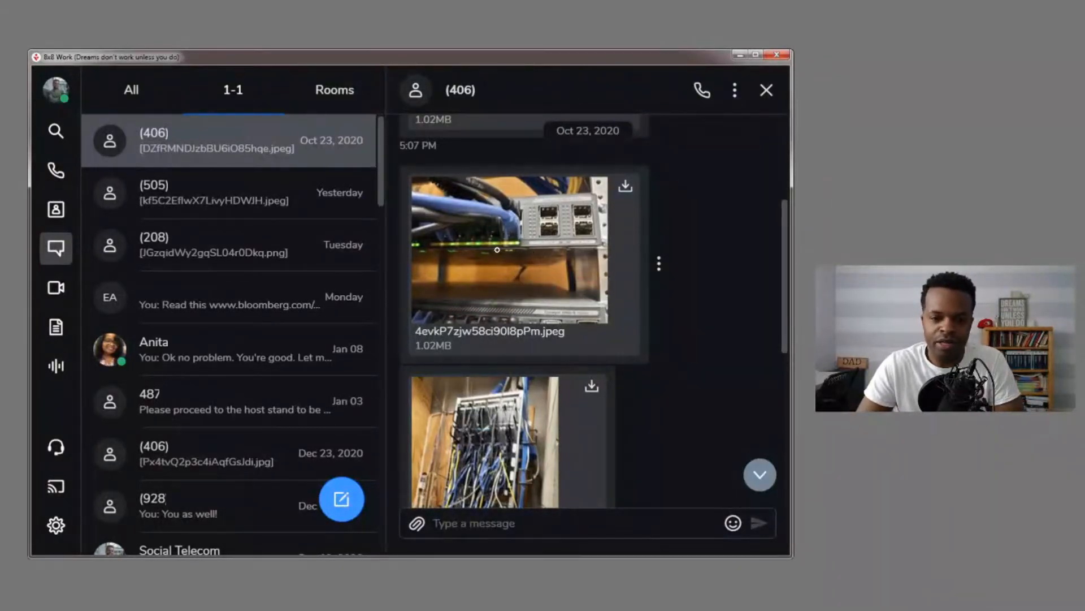
Step: Preview the network switch photo full-size, then mark it as unread
click(522, 249)
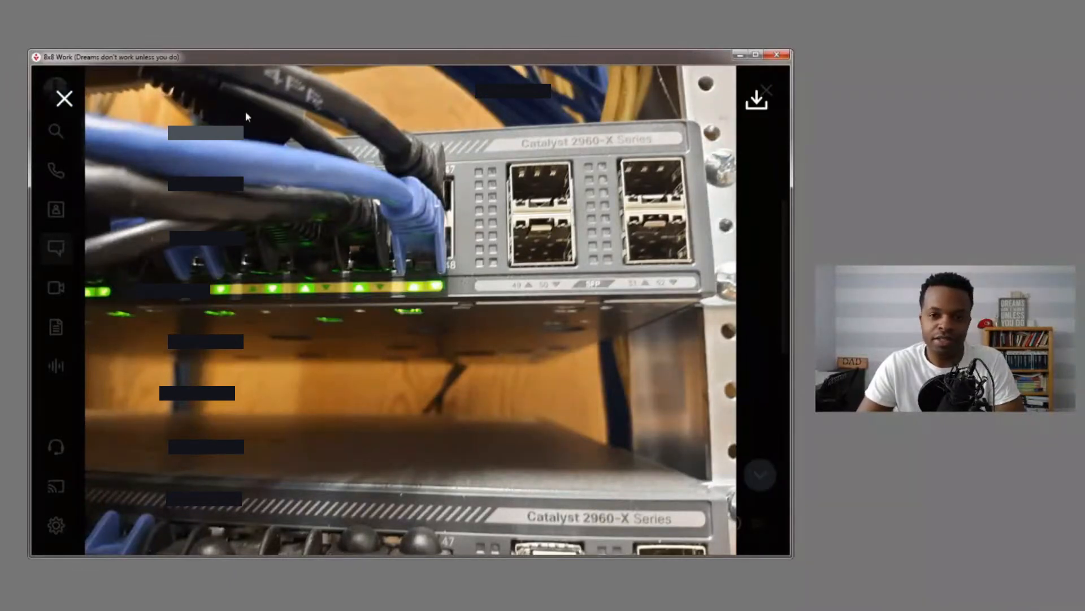
click(64, 99)
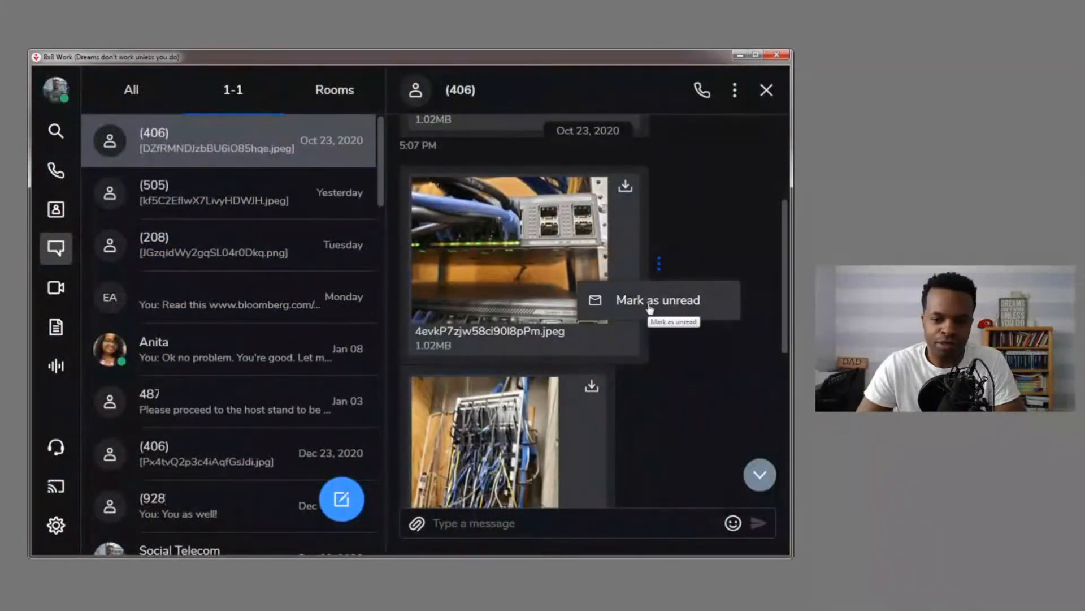
click(658, 300)
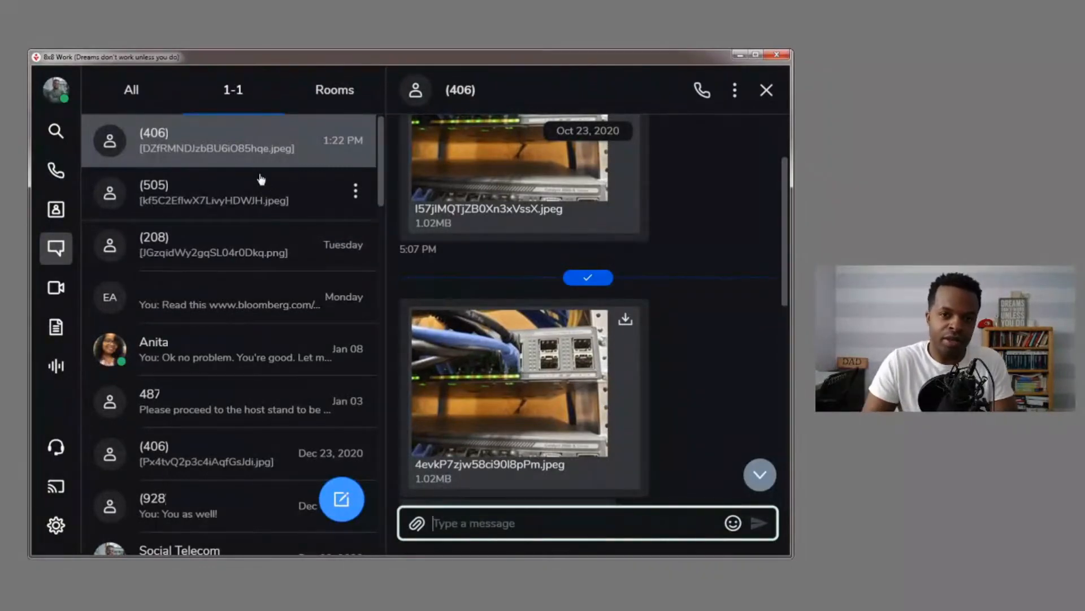
mouse_move(269, 211)
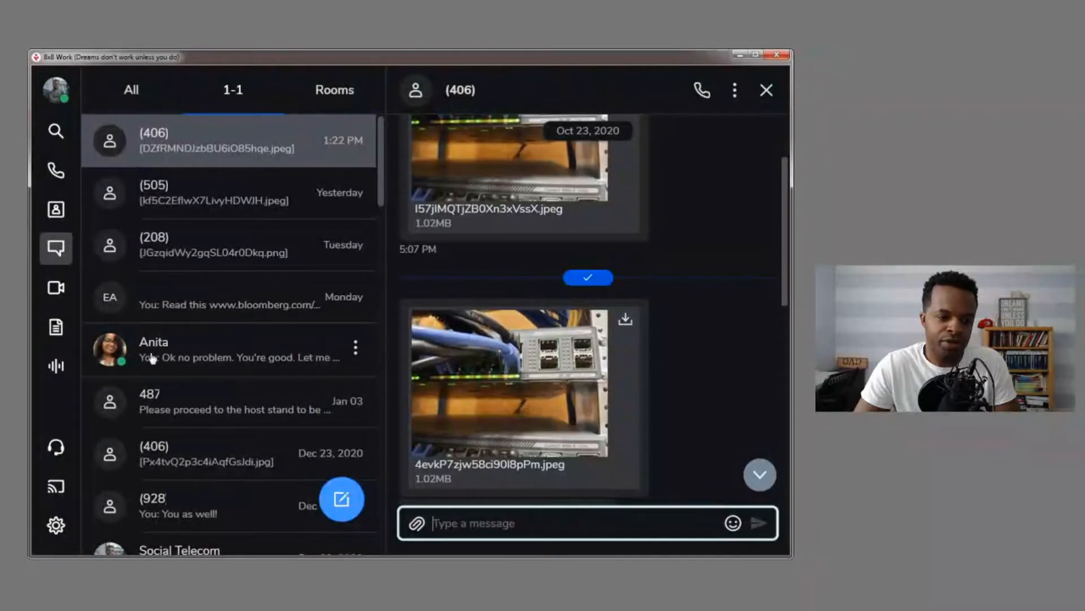
Step: Browse Anita's message history, then open the (928) conversation
click(152, 349)
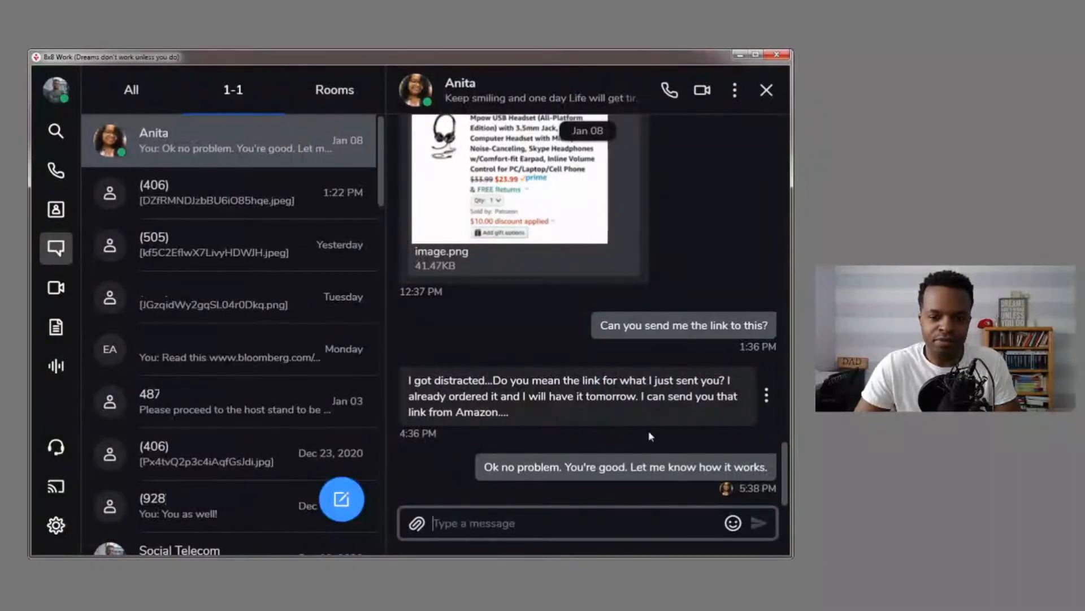
mouse_move(293, 339)
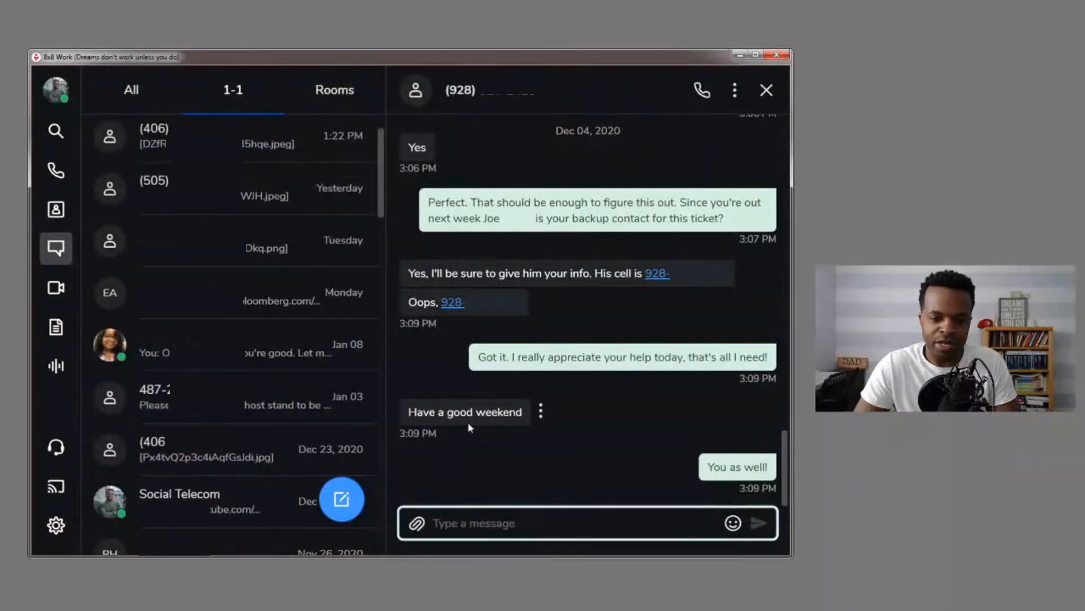
mouse_move(737, 466)
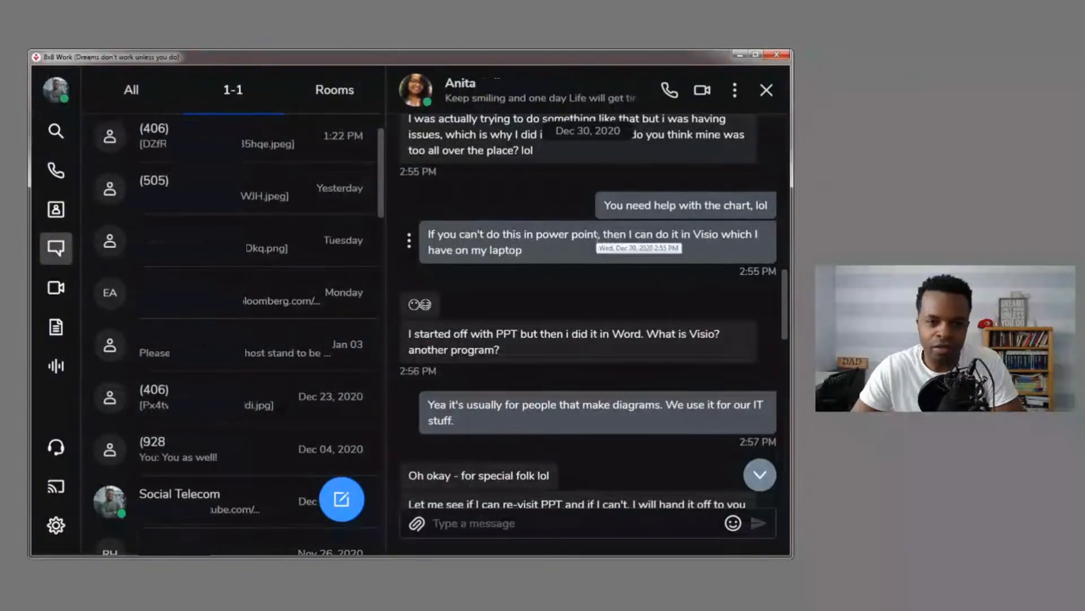
click(166, 448)
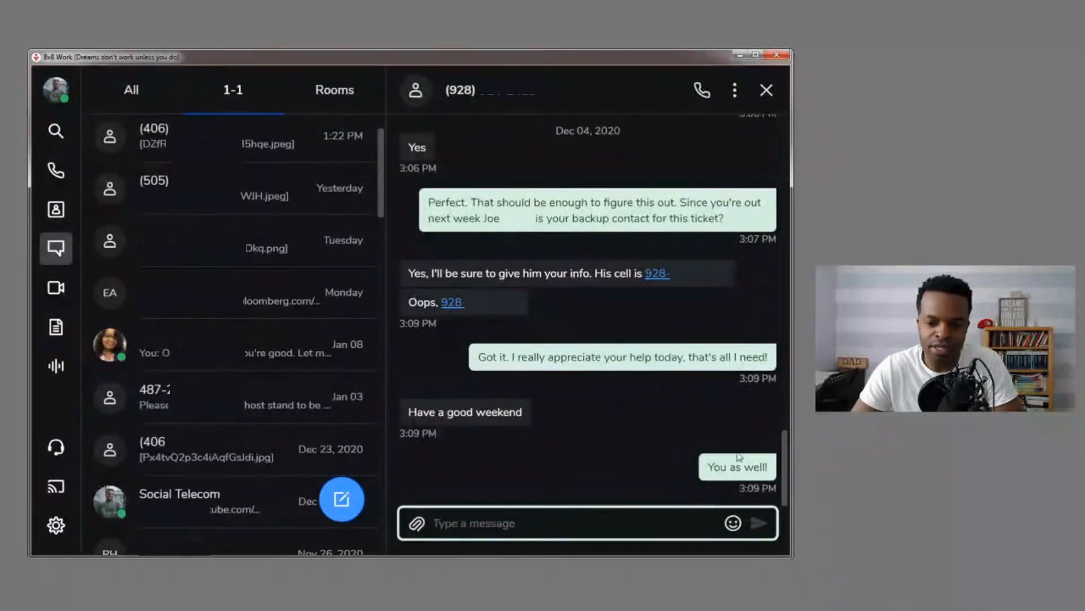
mouse_move(537, 419)
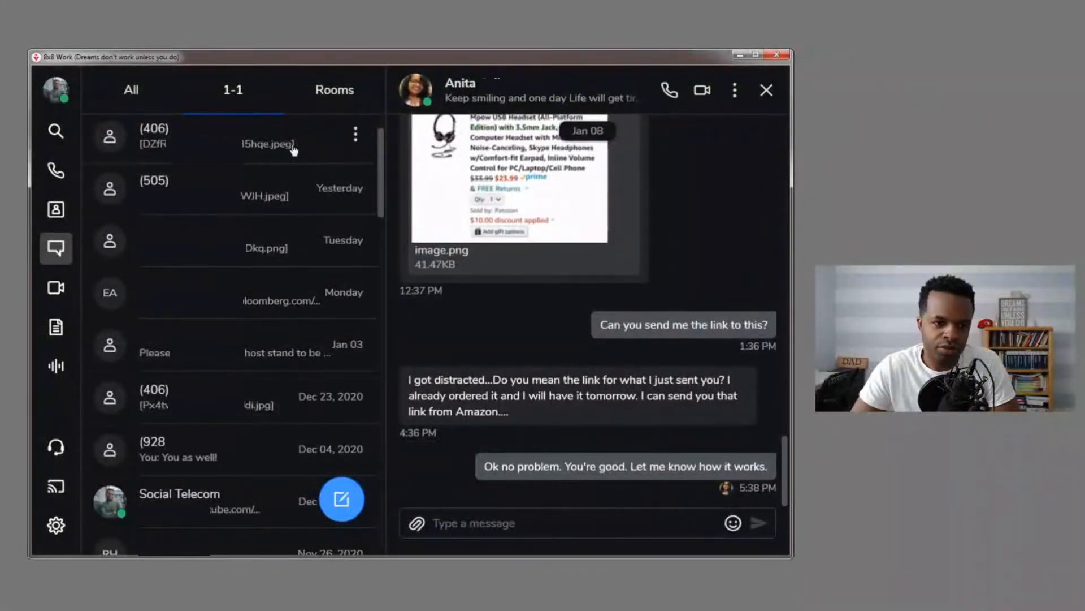
Step: Open the (406) conversation, then close its chat window via More Options
click(154, 135)
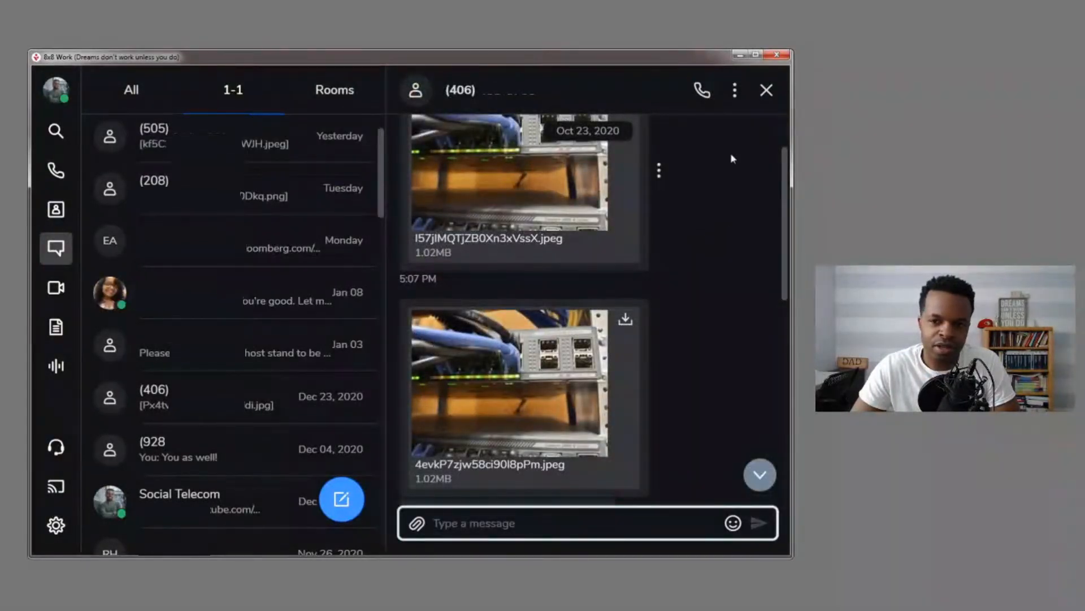
mouse_move(735, 90)
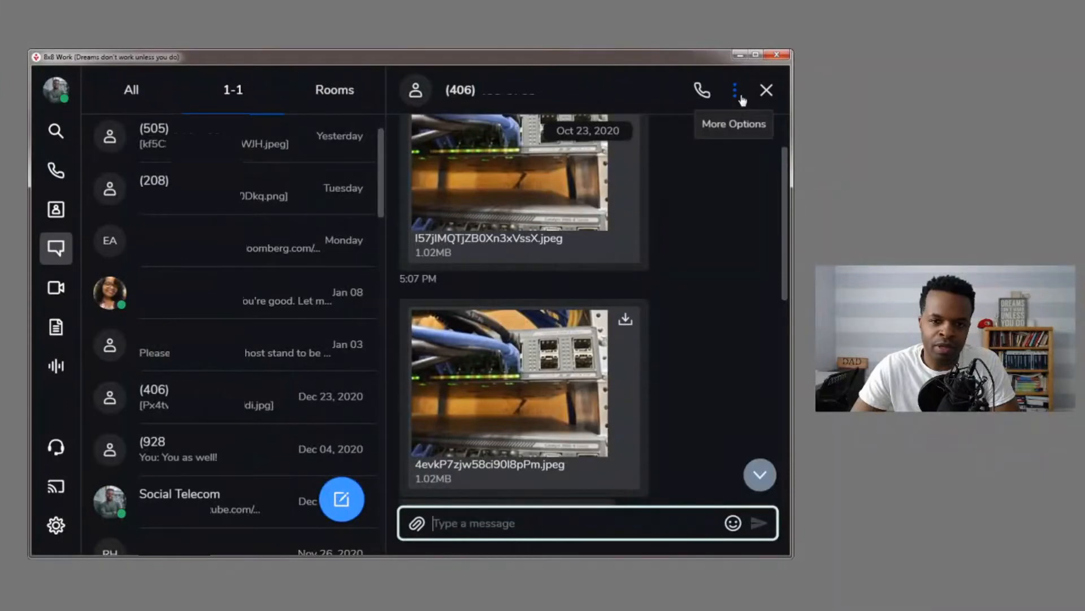
mouse_move(416, 90)
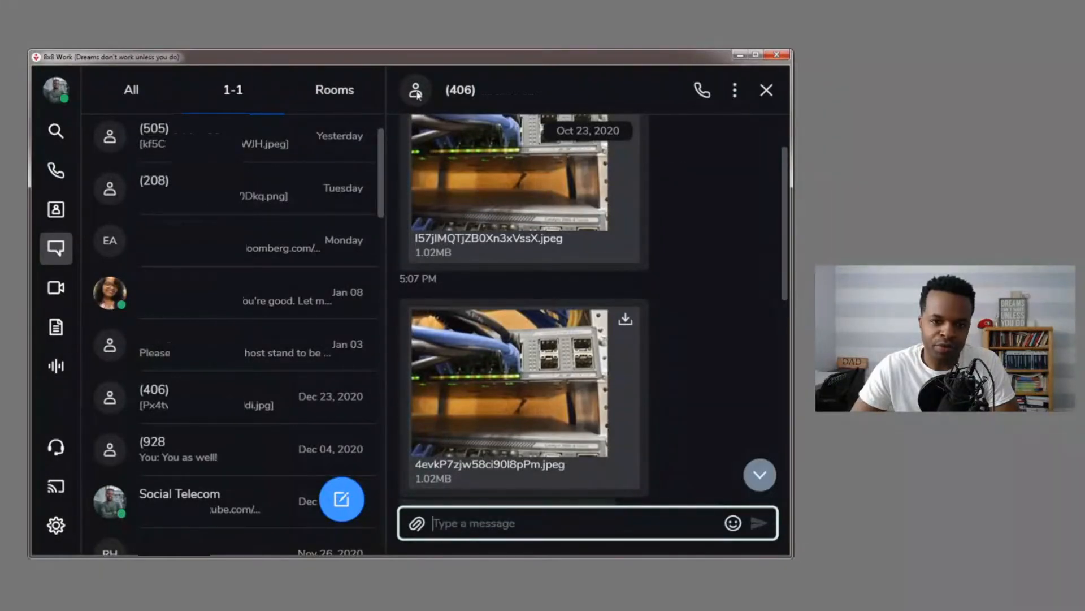
mouse_move(456, 98)
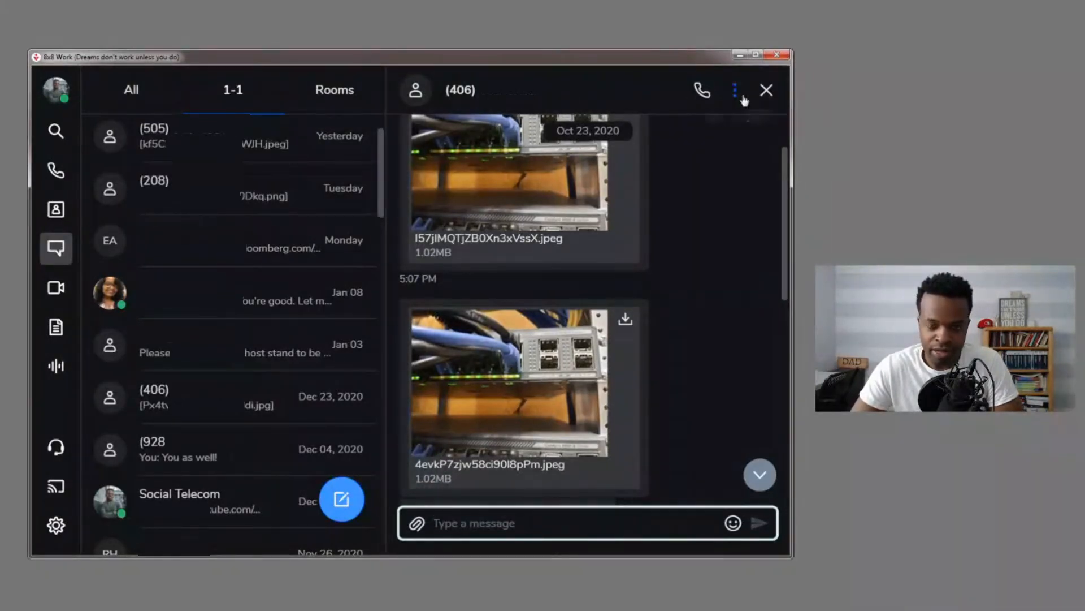
mouse_move(701, 90)
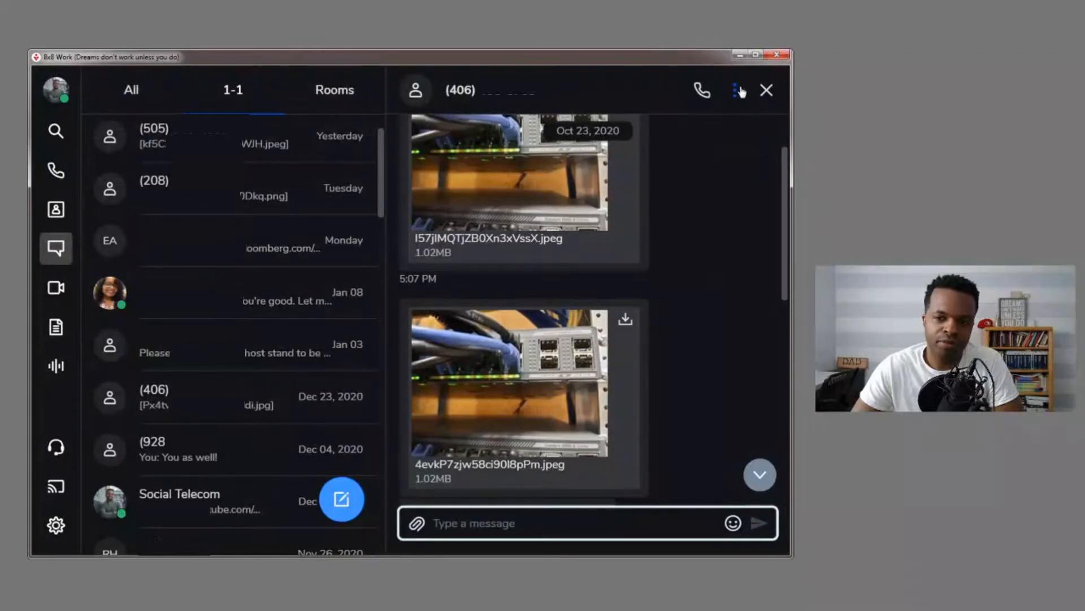
click(733, 90)
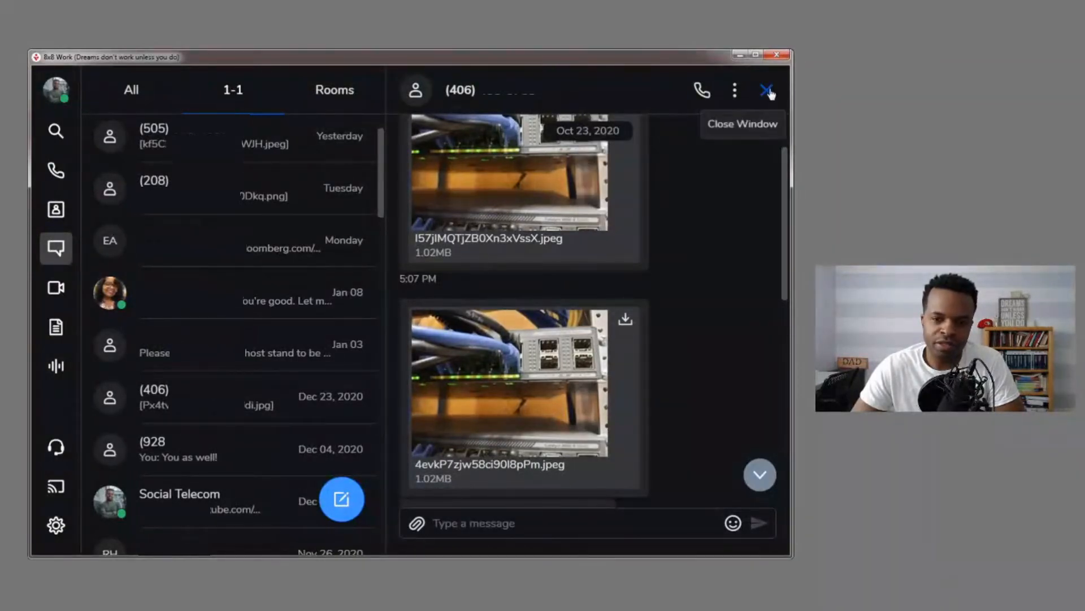
click(766, 89)
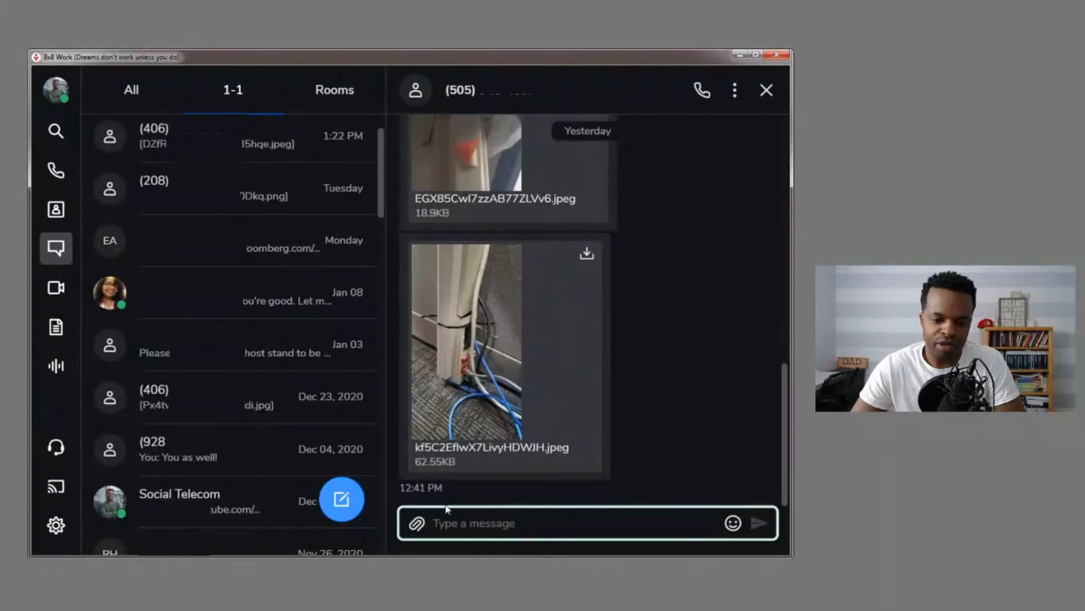
Step: Place the cursor in the Type a message box of the open chat
click(484, 522)
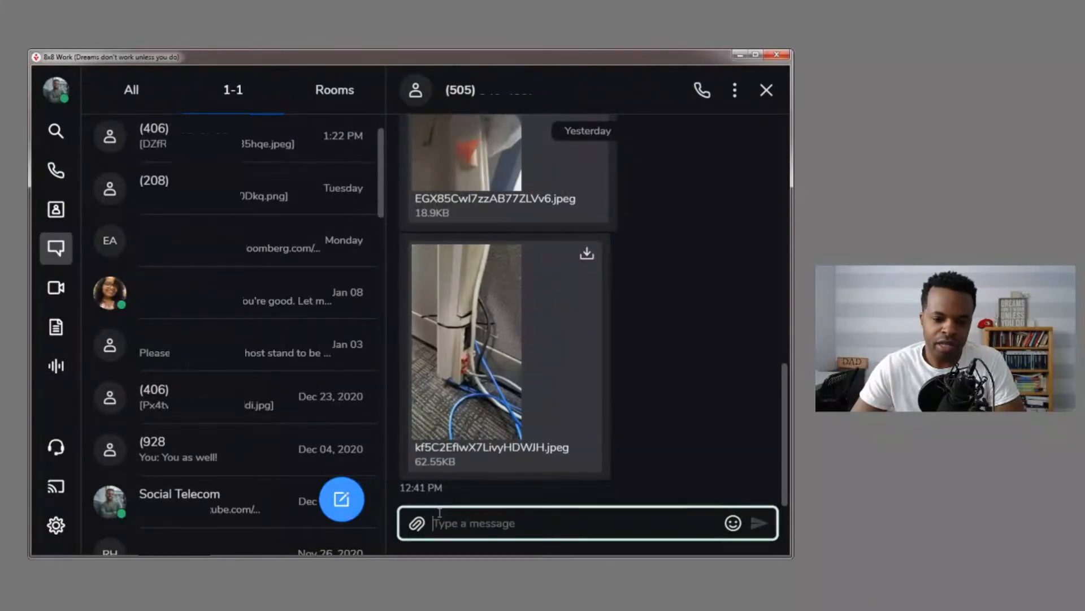
mouse_move(416, 522)
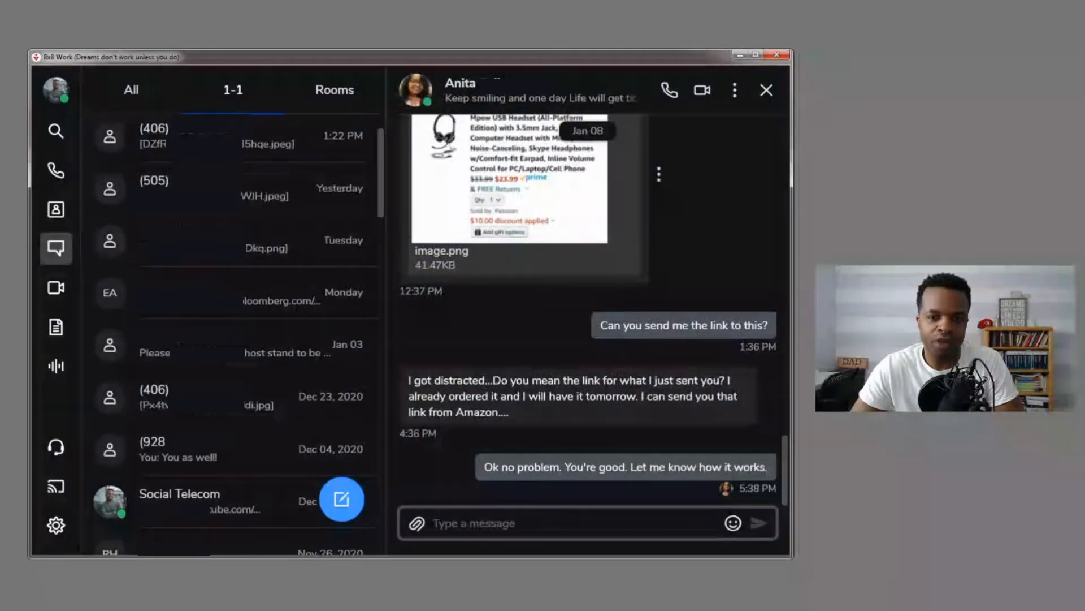
mouse_move(415, 522)
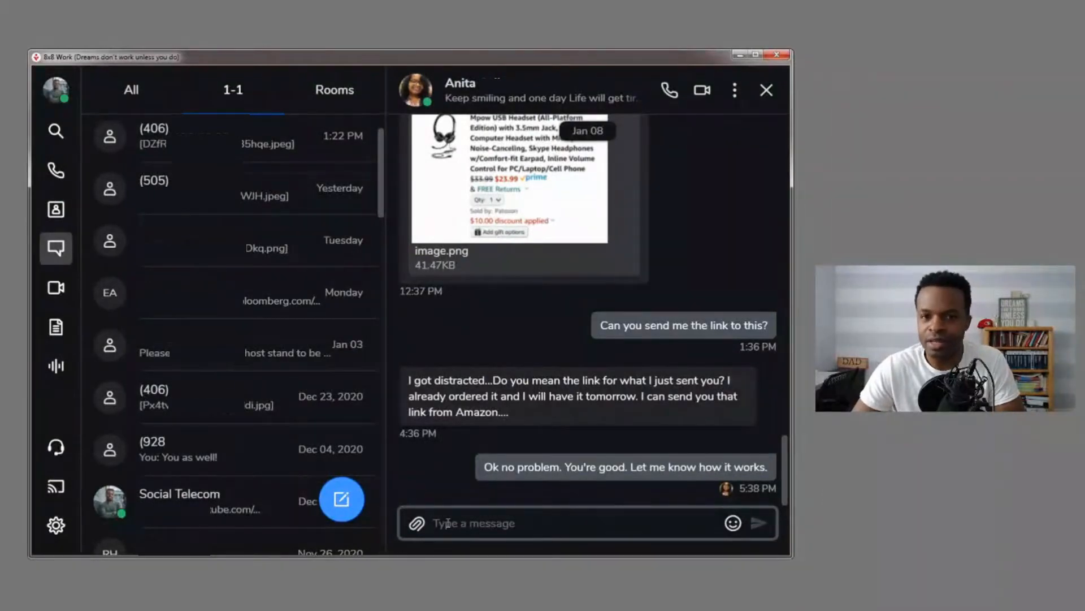
mouse_move(456, 539)
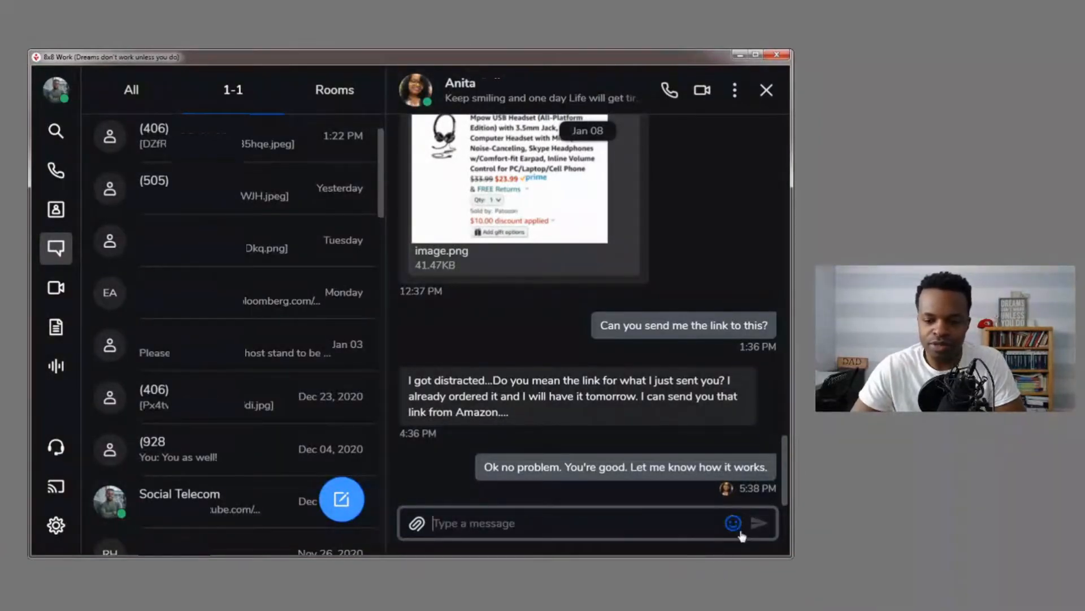
mouse_move(647, 555)
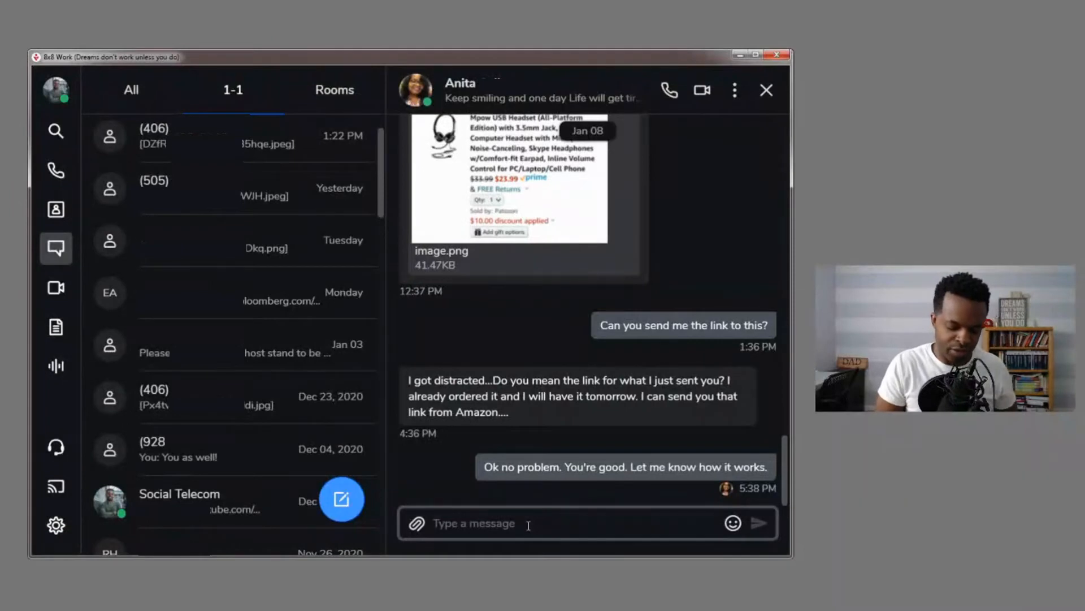
Step: Send 'Hi sending a test message using 8x8 Work for Desktop' to Anita
text(Hi sending a test message using 8x8 Work for Desktop)
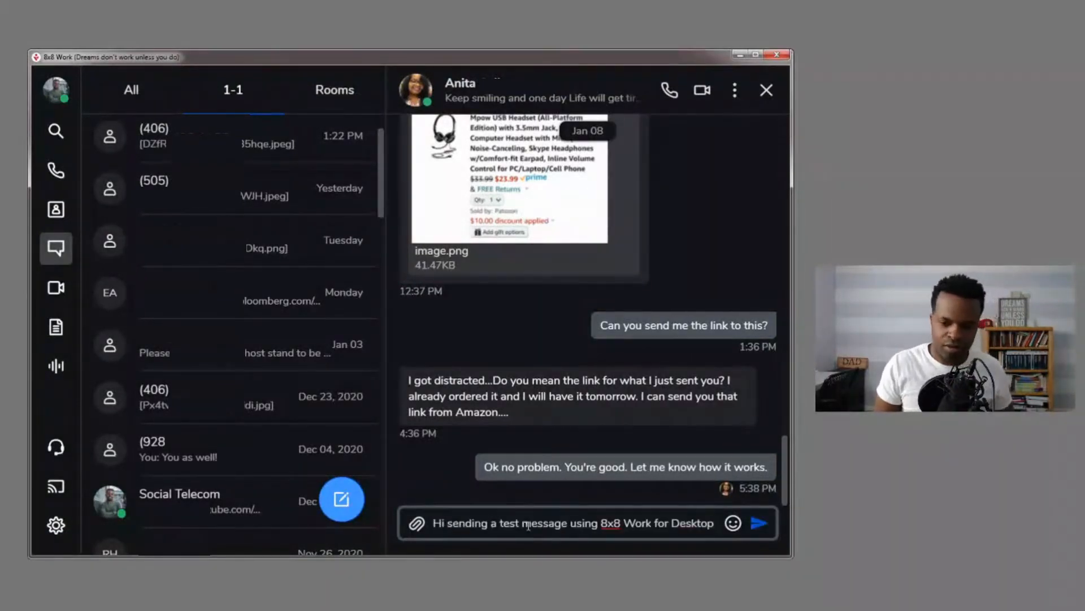
click(759, 523)
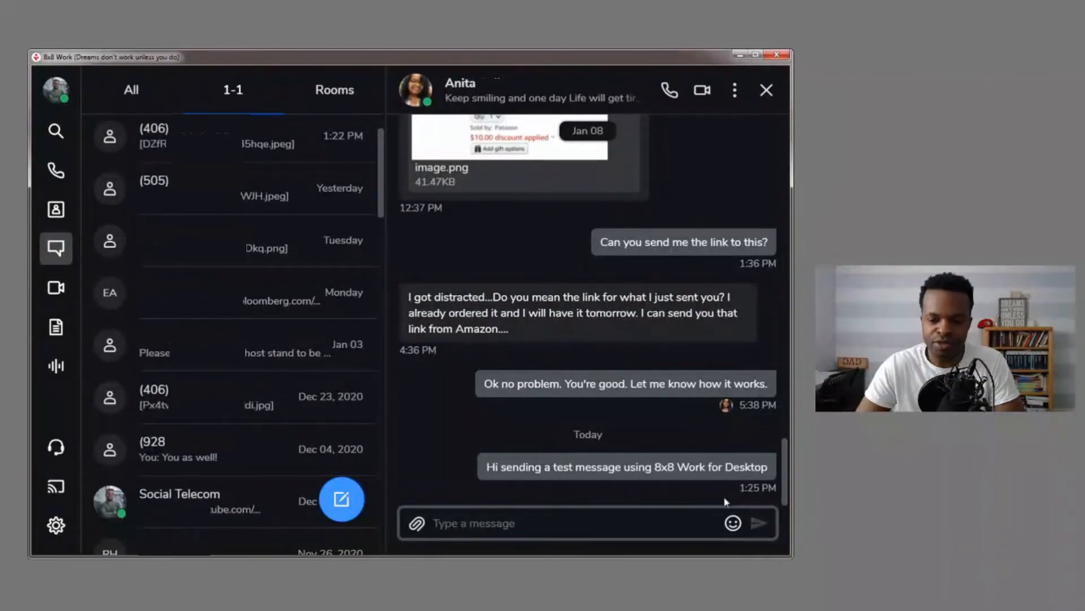
mouse_move(728, 427)
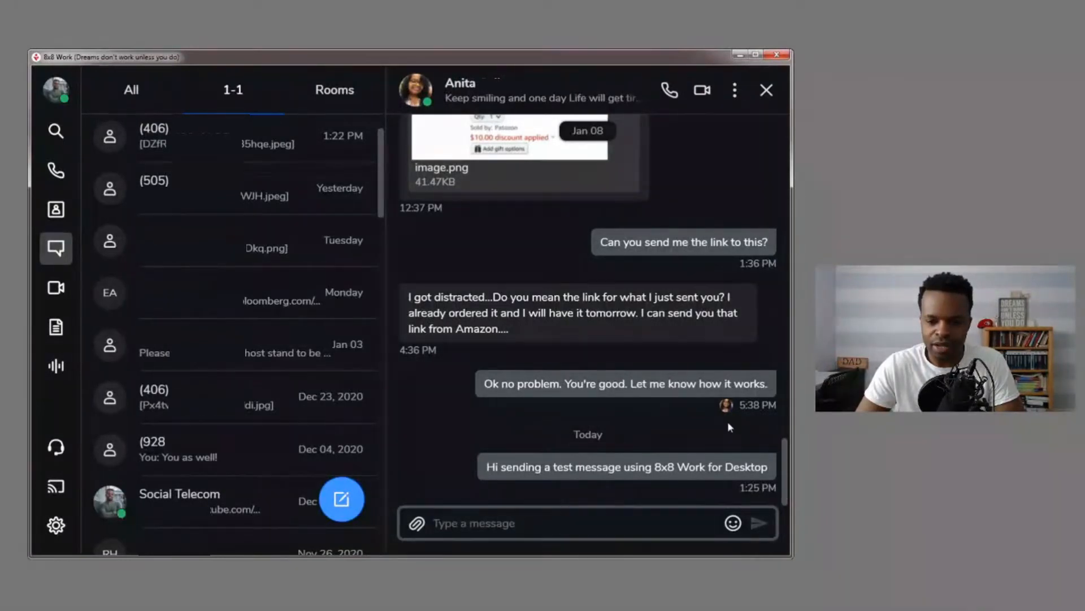
click(474, 522)
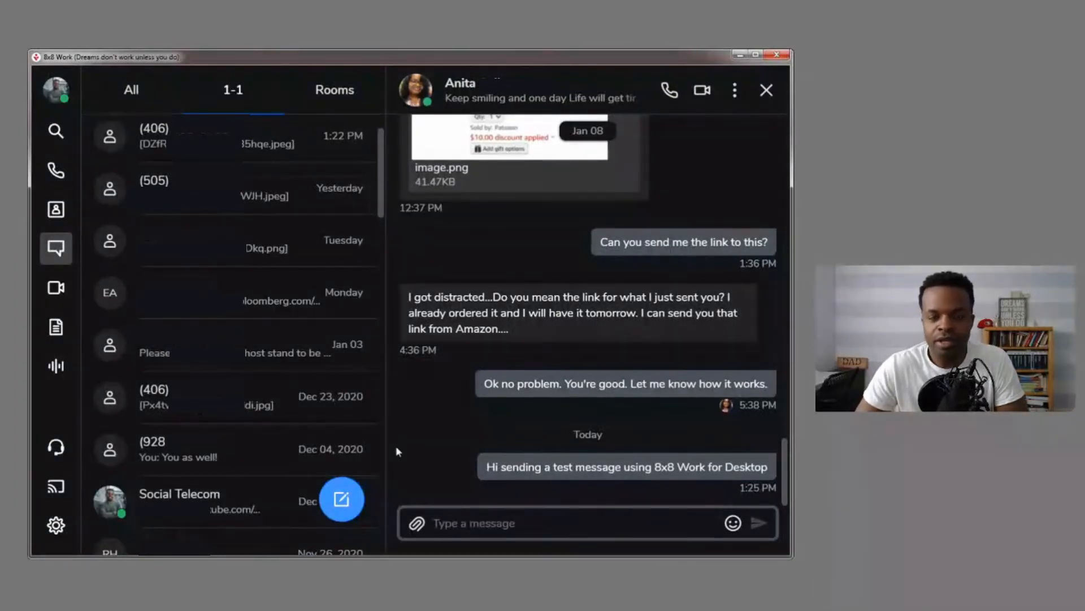
click(474, 522)
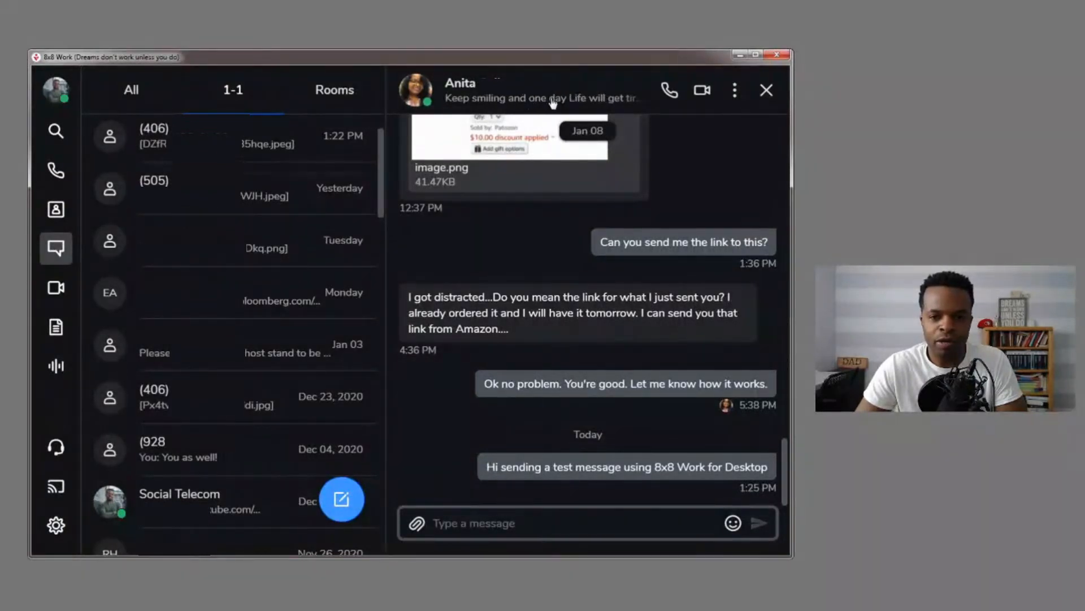
mouse_move(669, 90)
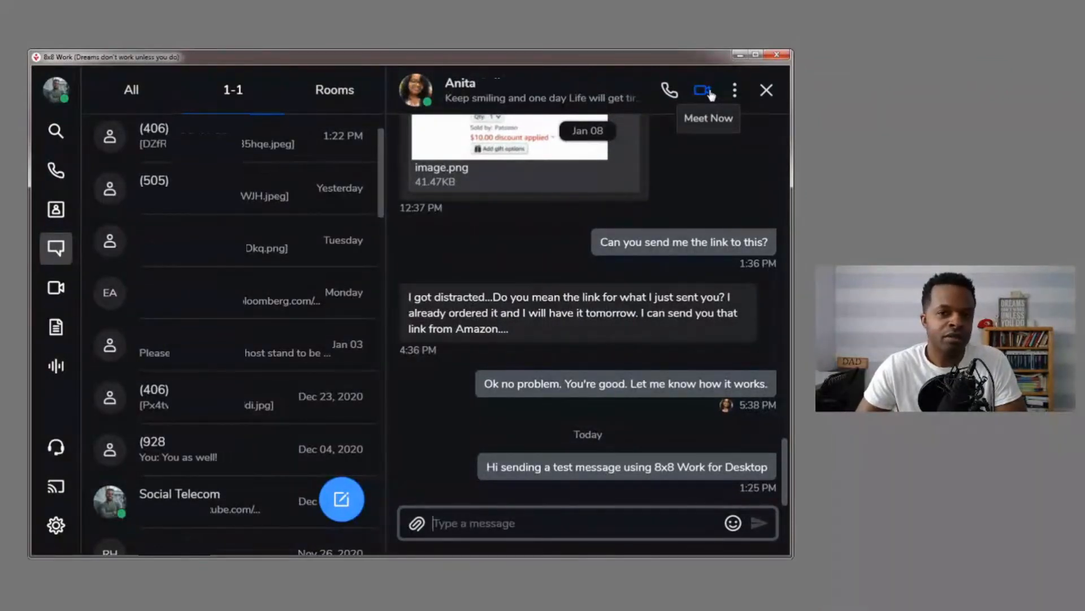
mouse_move(735, 90)
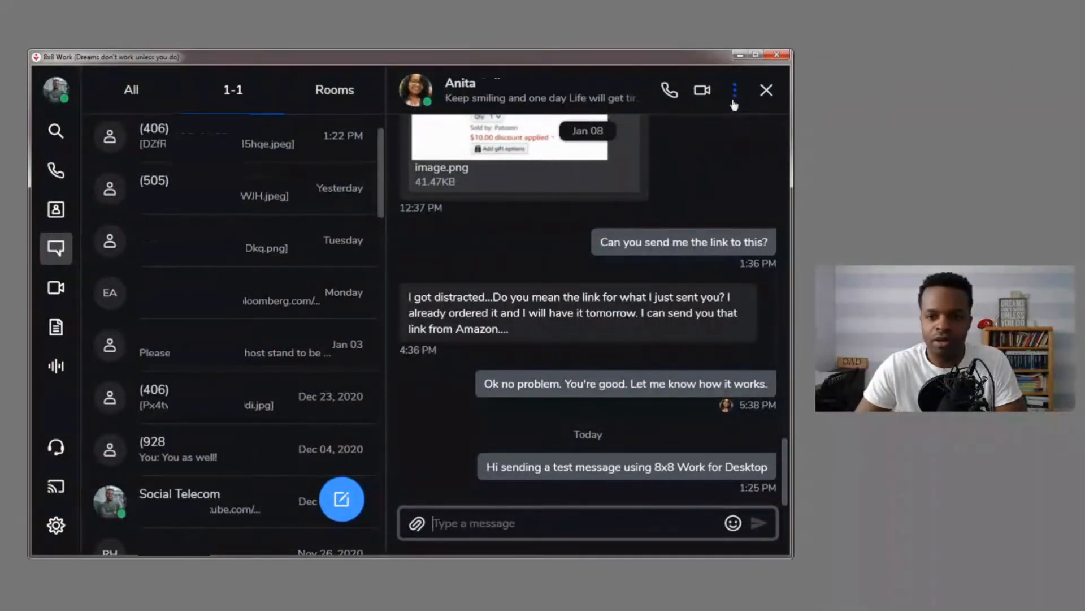
Step: Open Anita's Contact info showing her number, Administrative Assistant title and socialtelecom site
click(734, 90)
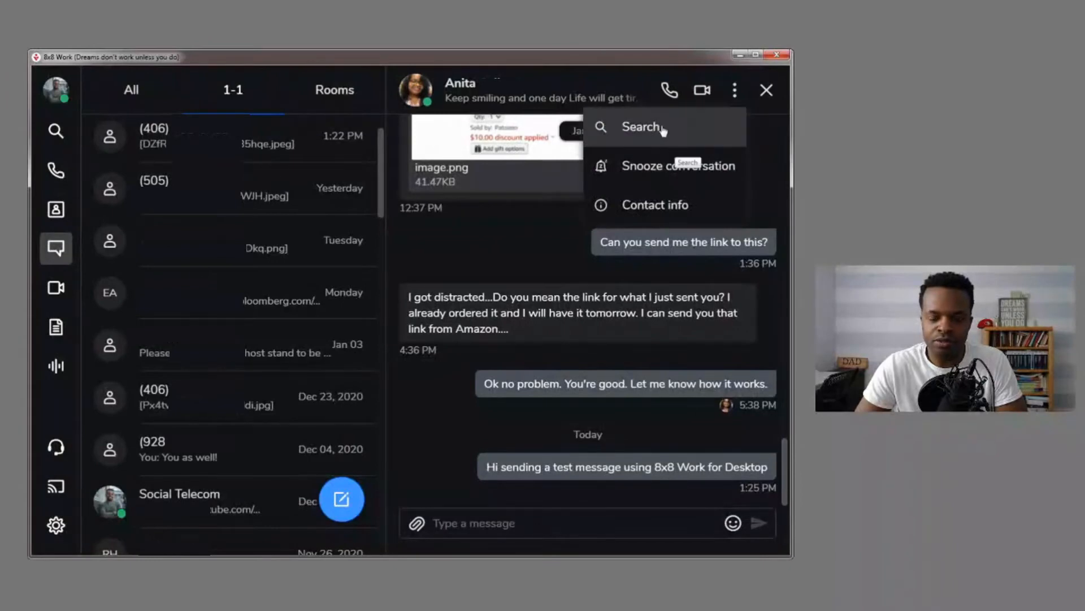
mouse_move(654, 205)
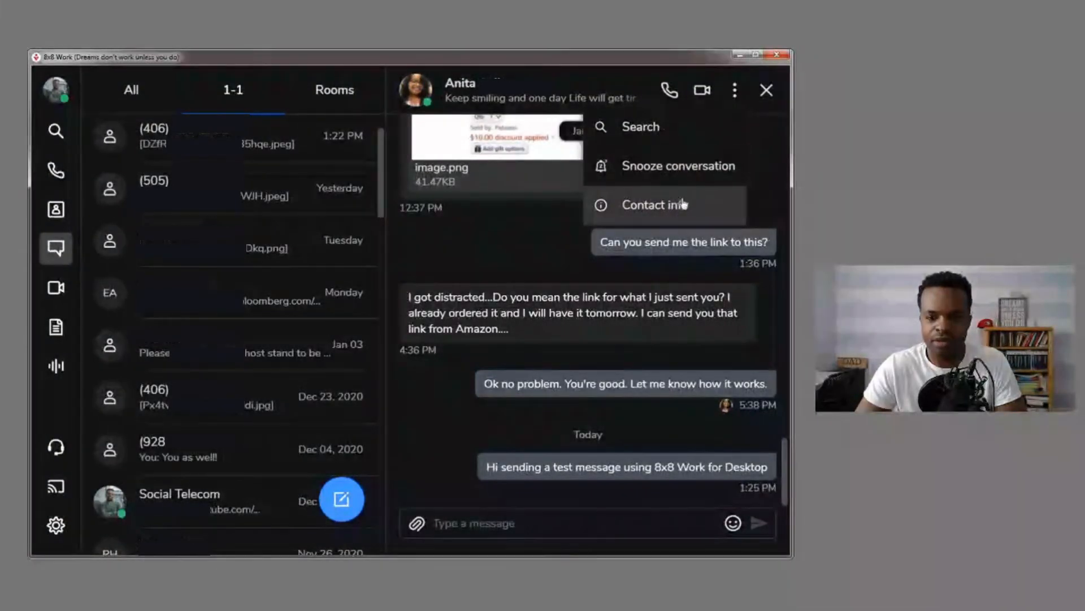
click(655, 204)
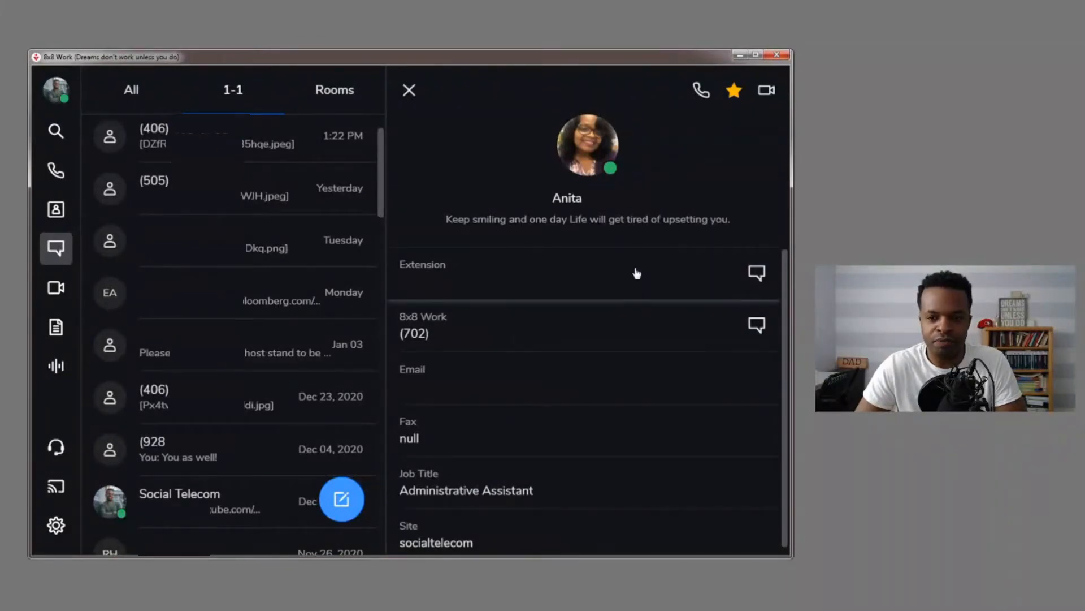
mouse_move(410, 89)
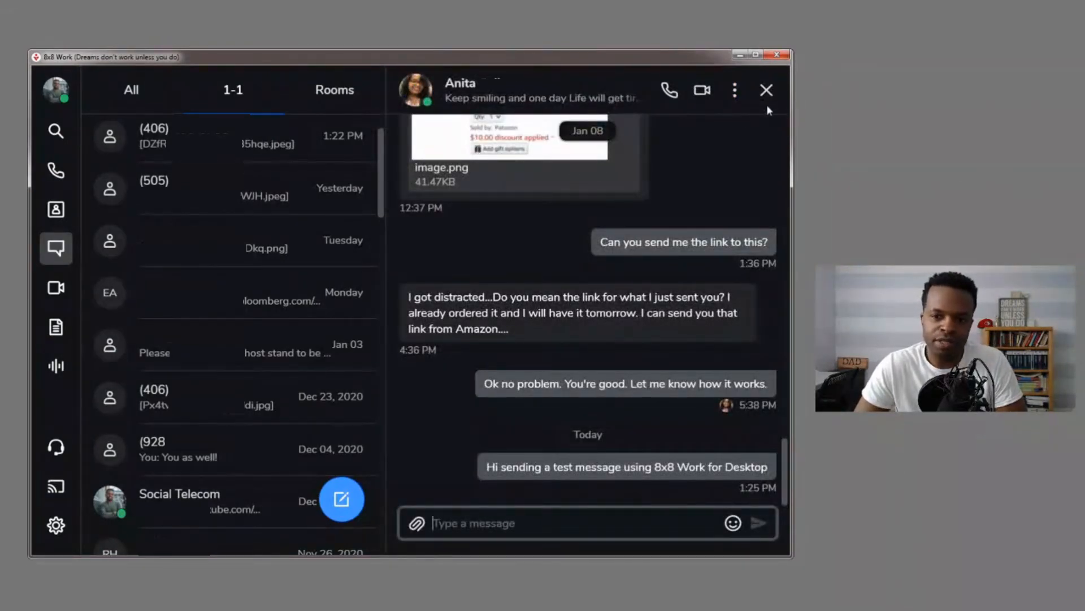
mouse_move(767, 91)
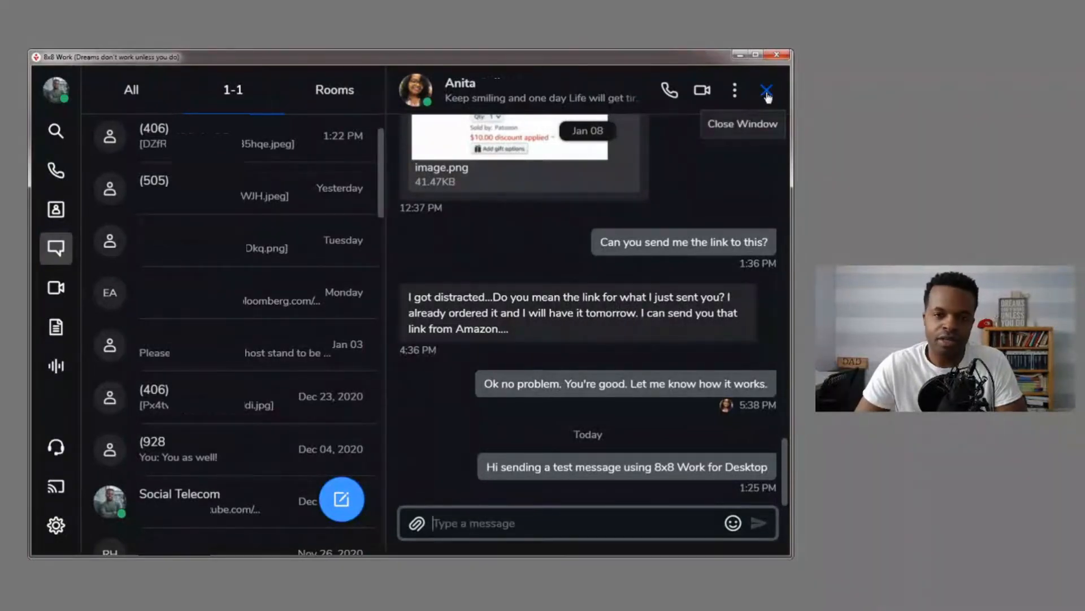
mouse_move(676, 178)
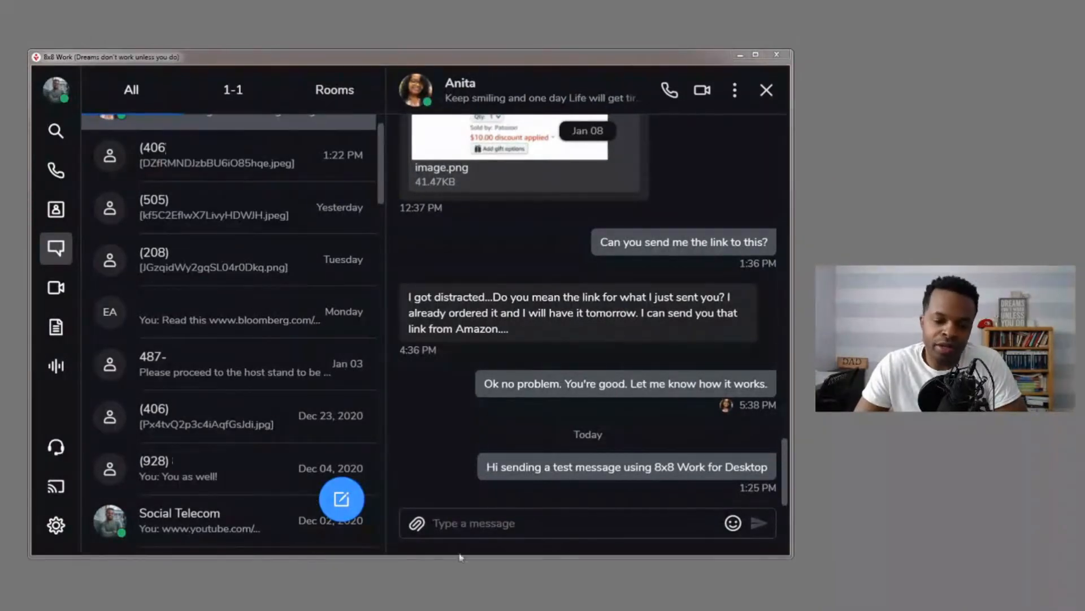
Step: Attach the 8x8 express image and send it captioned '8x8 Express check it out.'
click(416, 523)
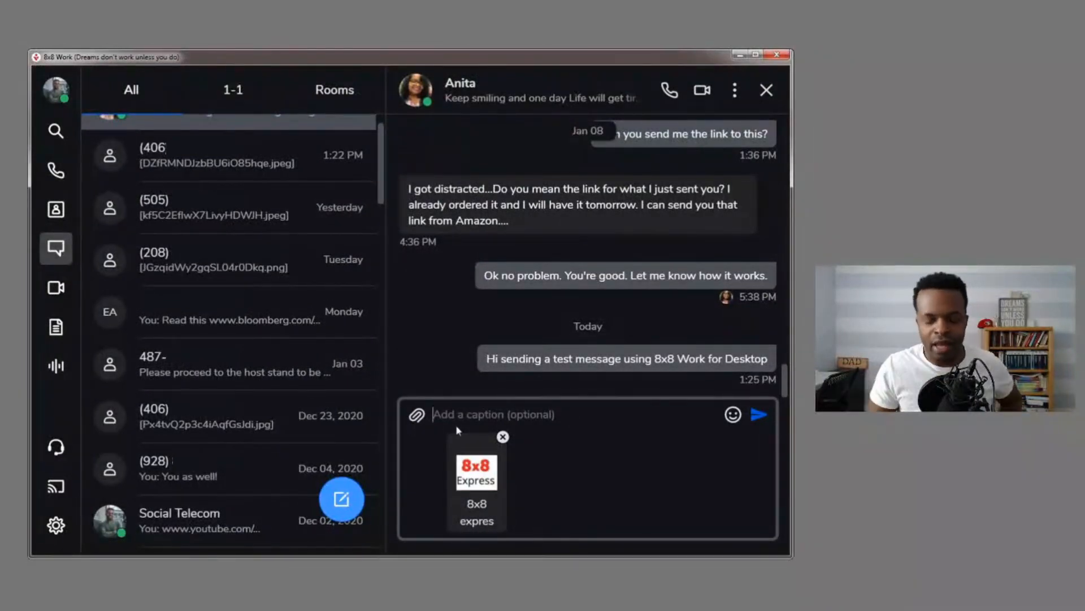
text(8x8 Express check it out.)
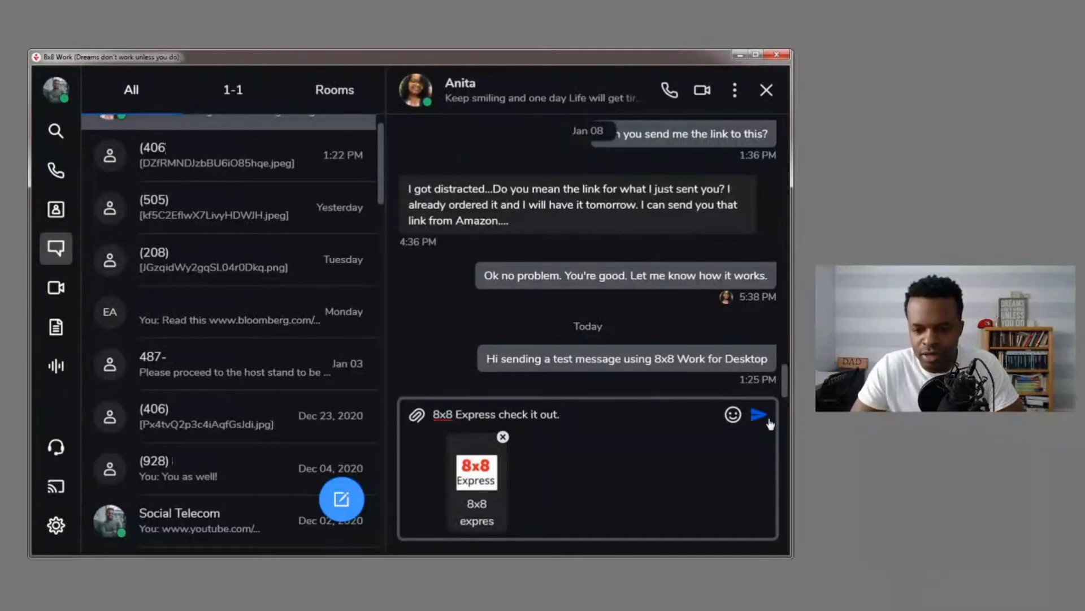
click(761, 415)
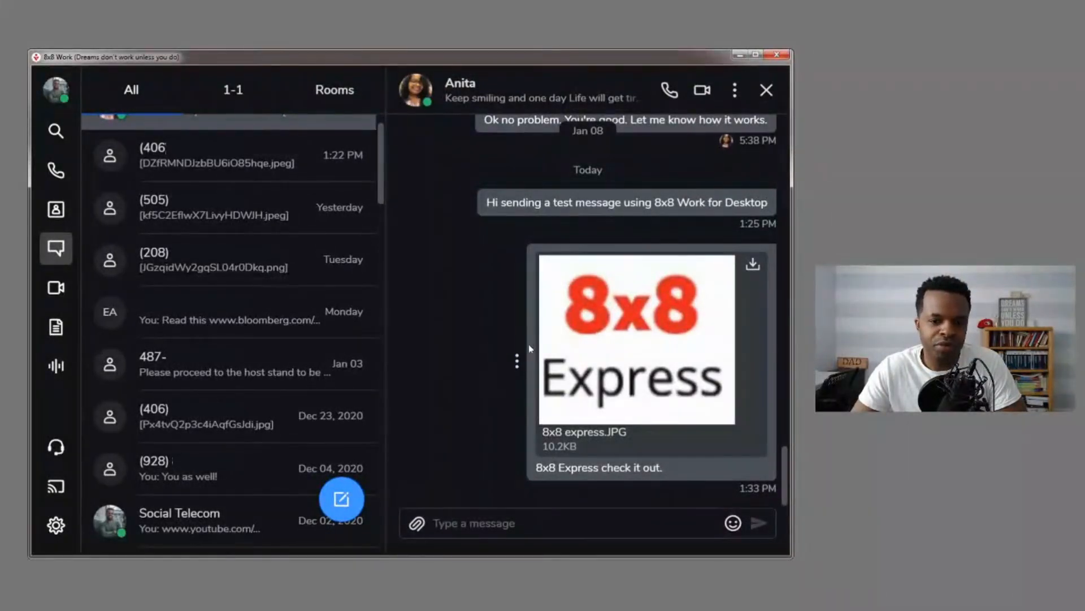
Step: Put the sent 8x8 Express image message's caption into edit mode via its options menu
click(516, 360)
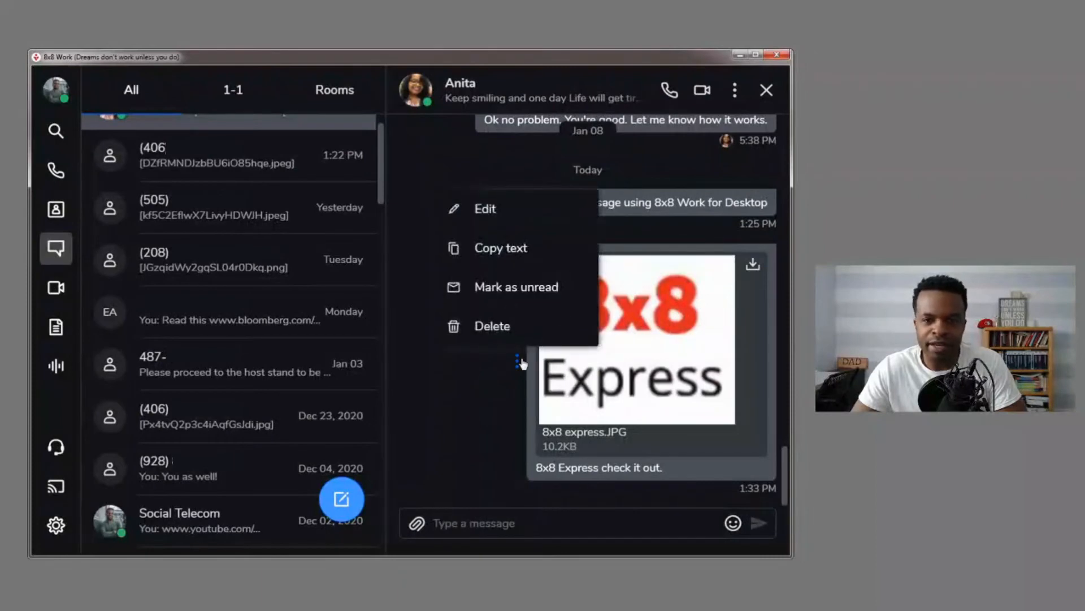
mouse_move(500, 248)
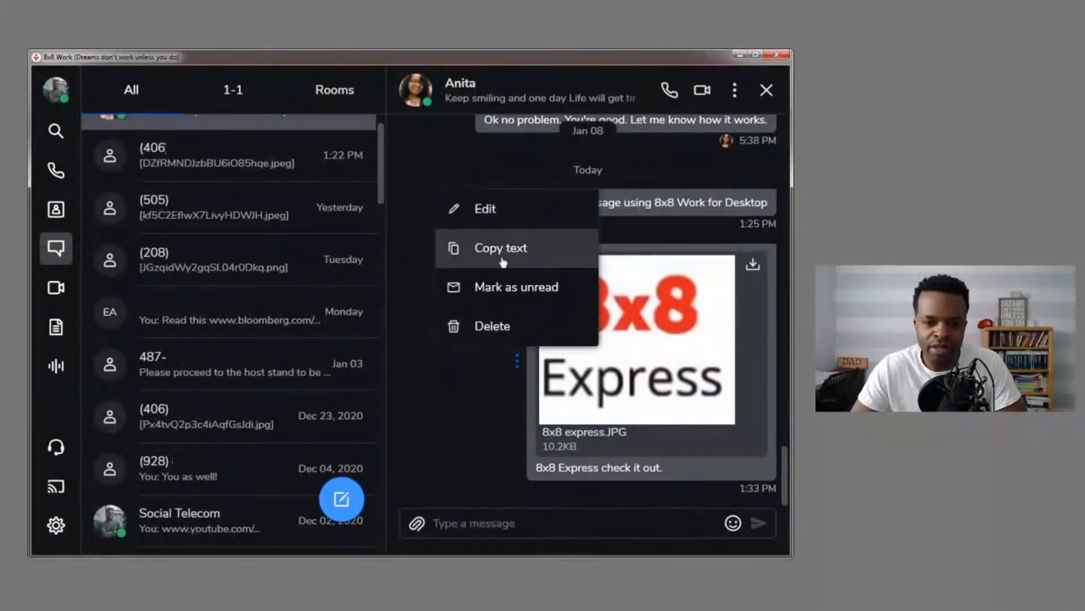
mouse_move(484, 208)
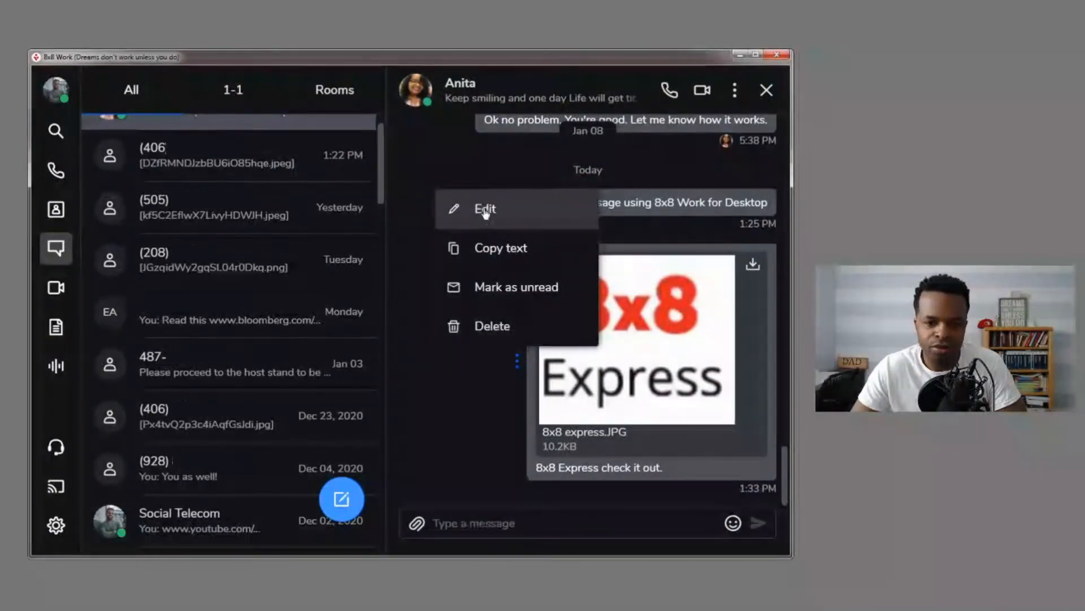
click(484, 209)
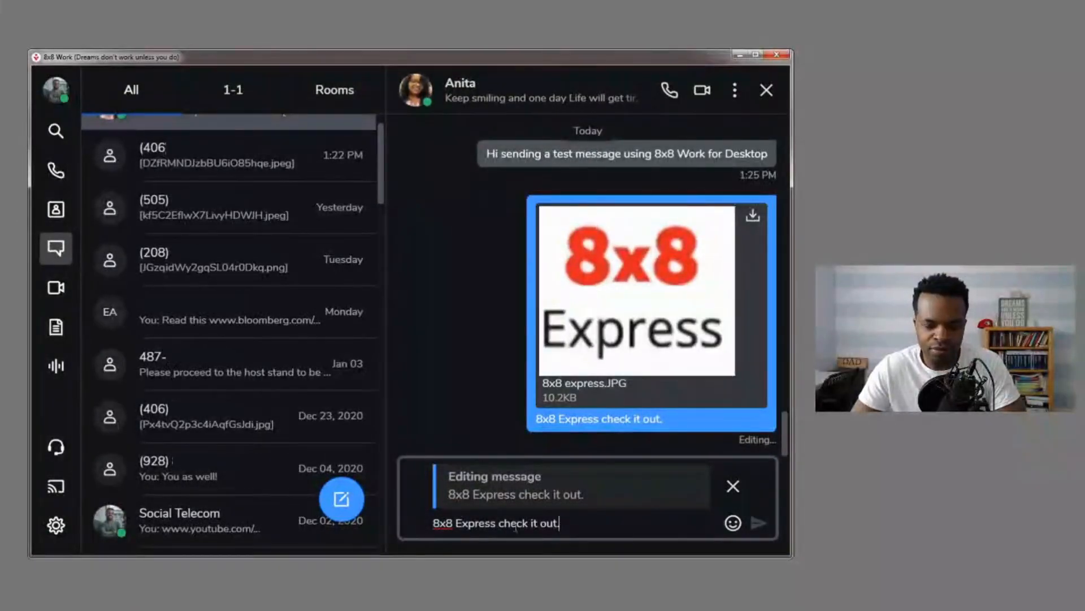
mouse_move(765, 516)
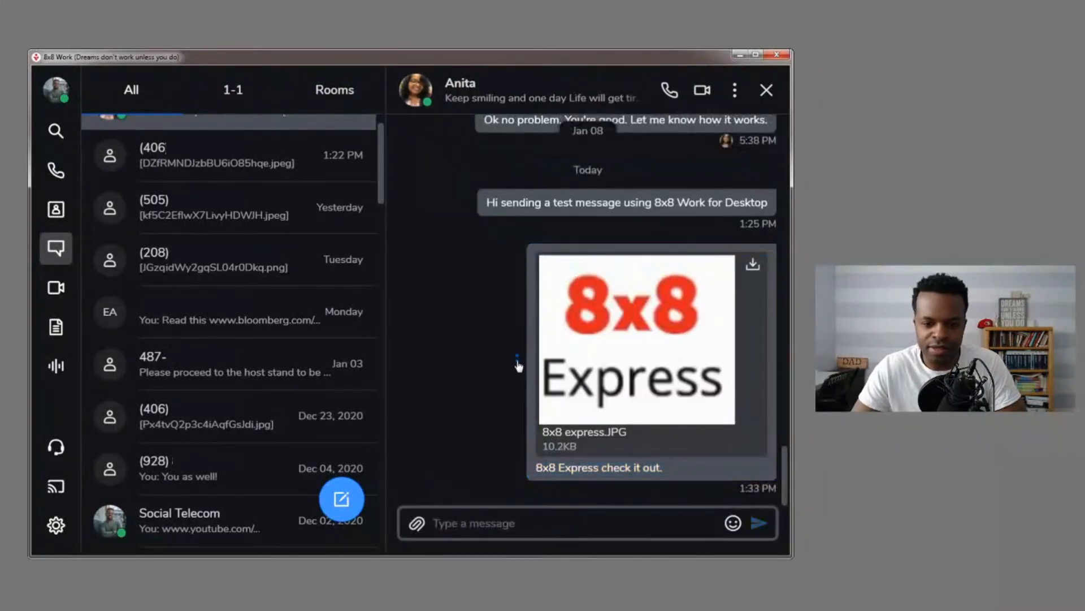
Step: Delete the 8x8 Express image message in Anita's chat and confirm the deletion
click(516, 360)
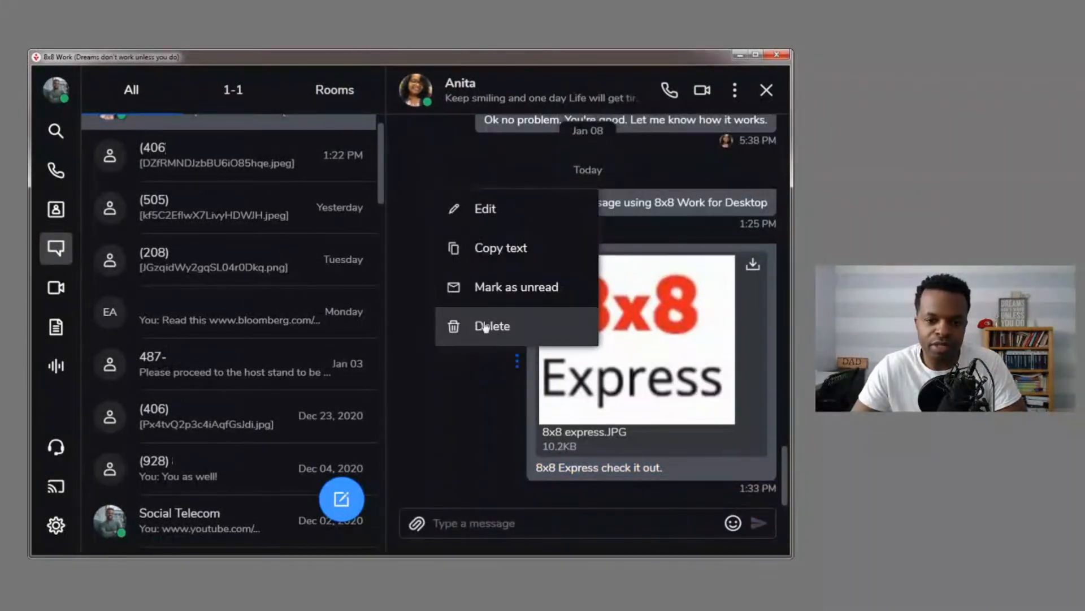
click(491, 326)
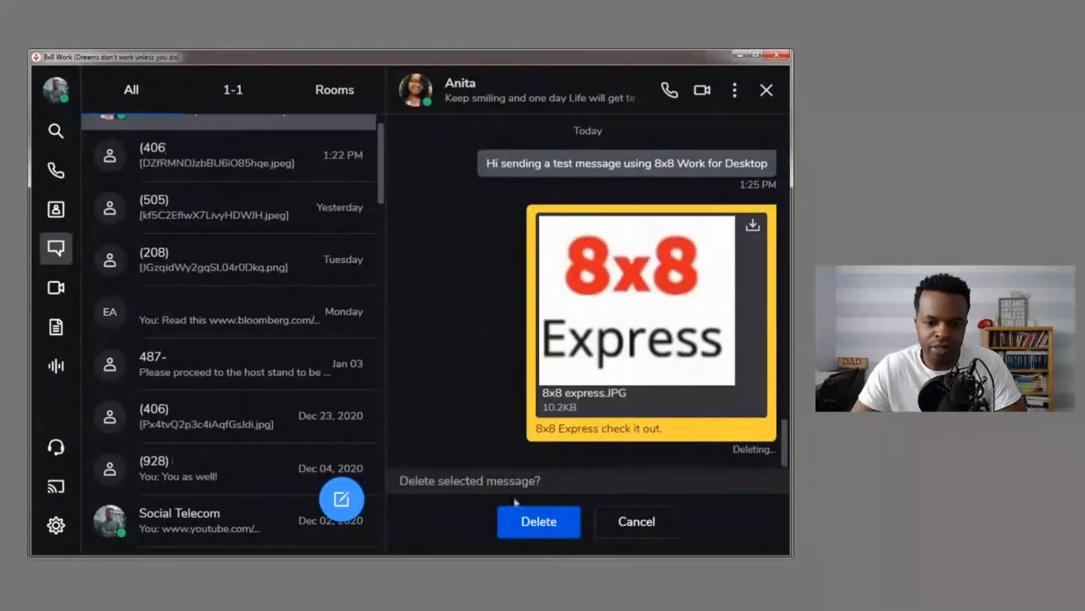
click(538, 521)
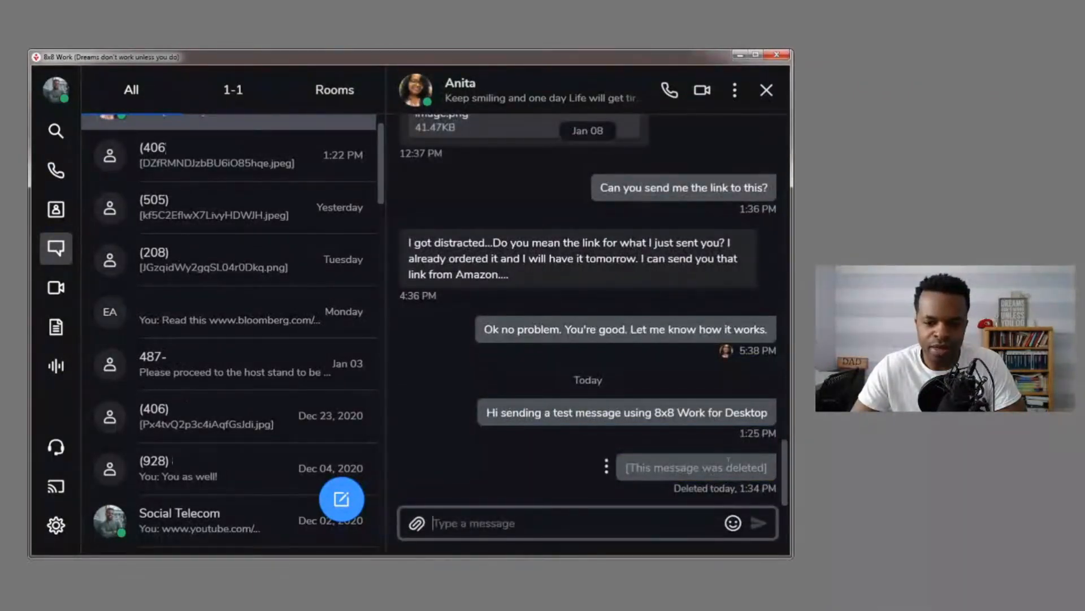
mouse_move(502, 426)
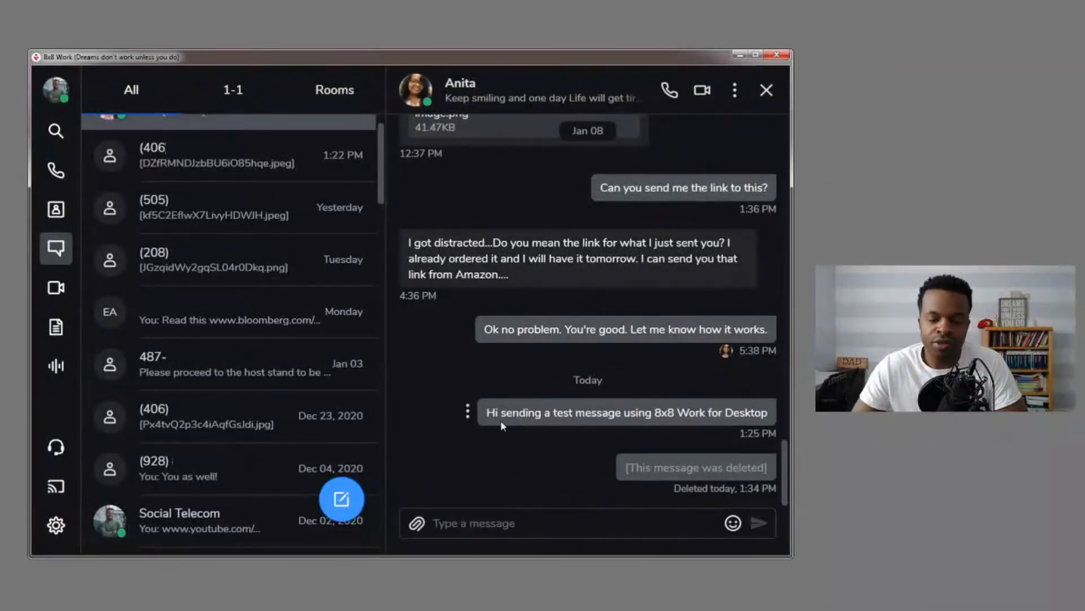
mouse_move(806, 504)
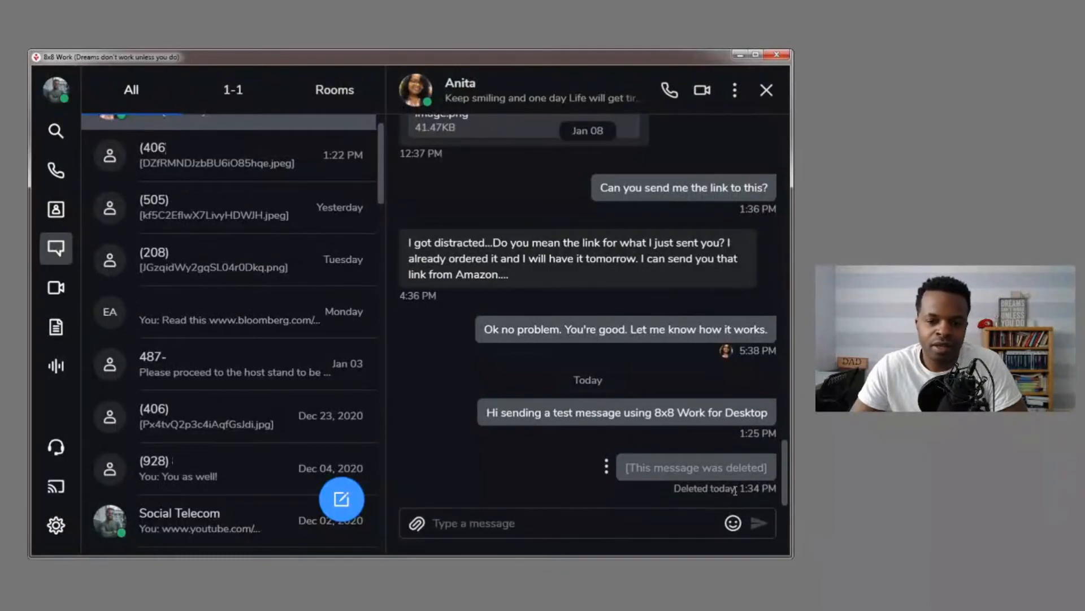
mouse_move(494, 493)
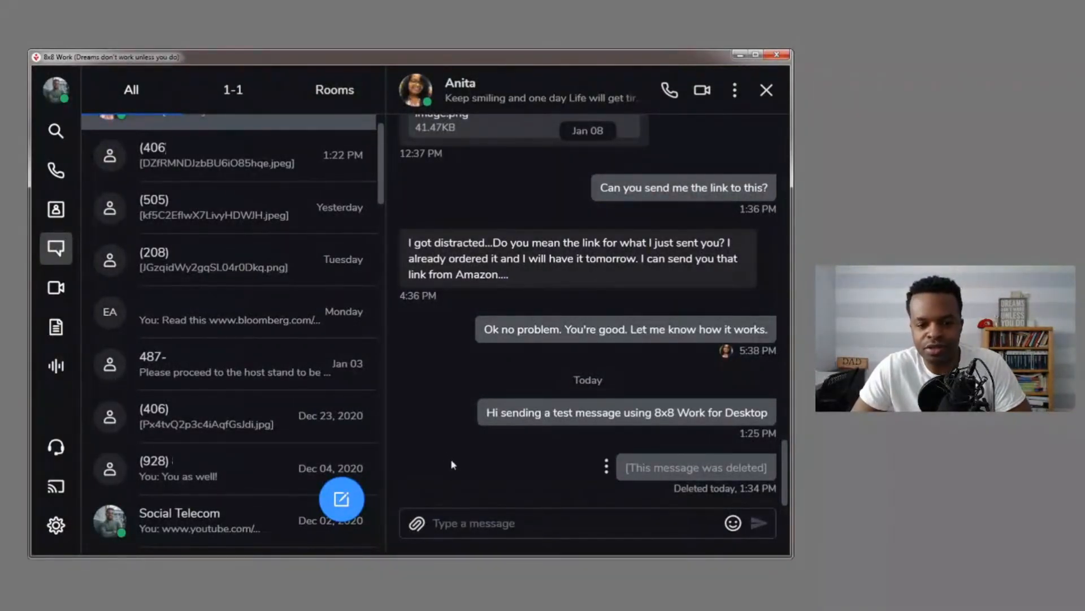
mouse_move(484, 471)
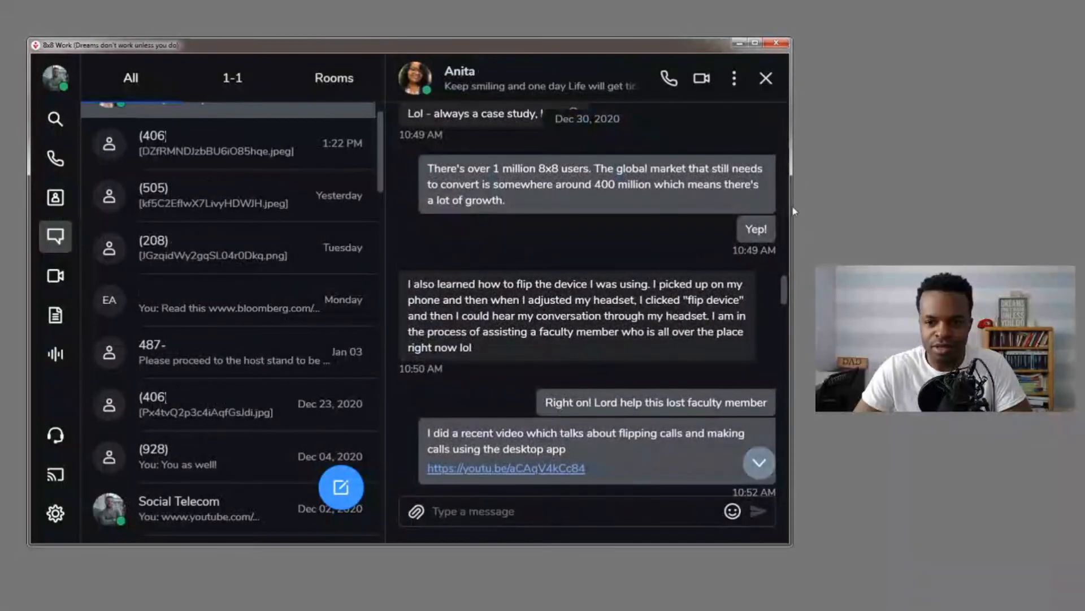
Step: Scroll down to today's messages ending with the 1:34 PM deleted-message placeholder
scroll(down, 3)
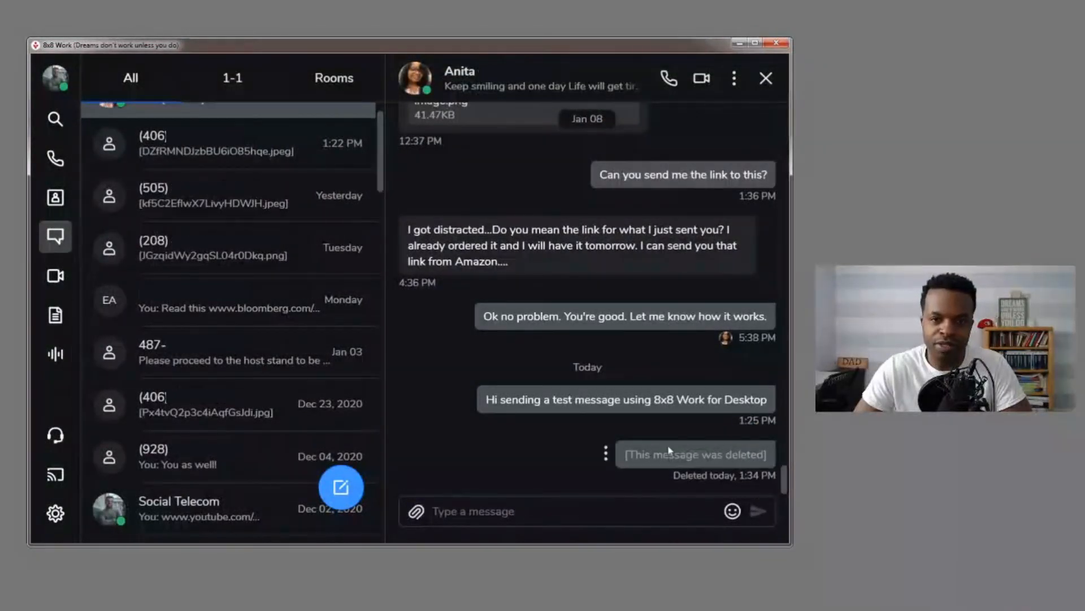
mouse_move(695, 454)
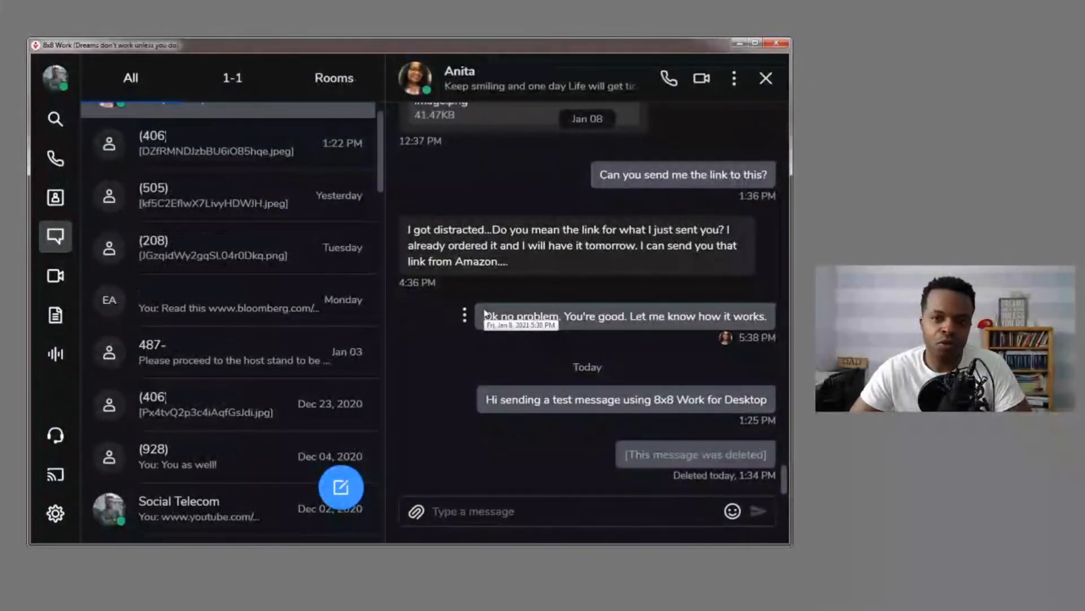
mouse_move(493, 352)
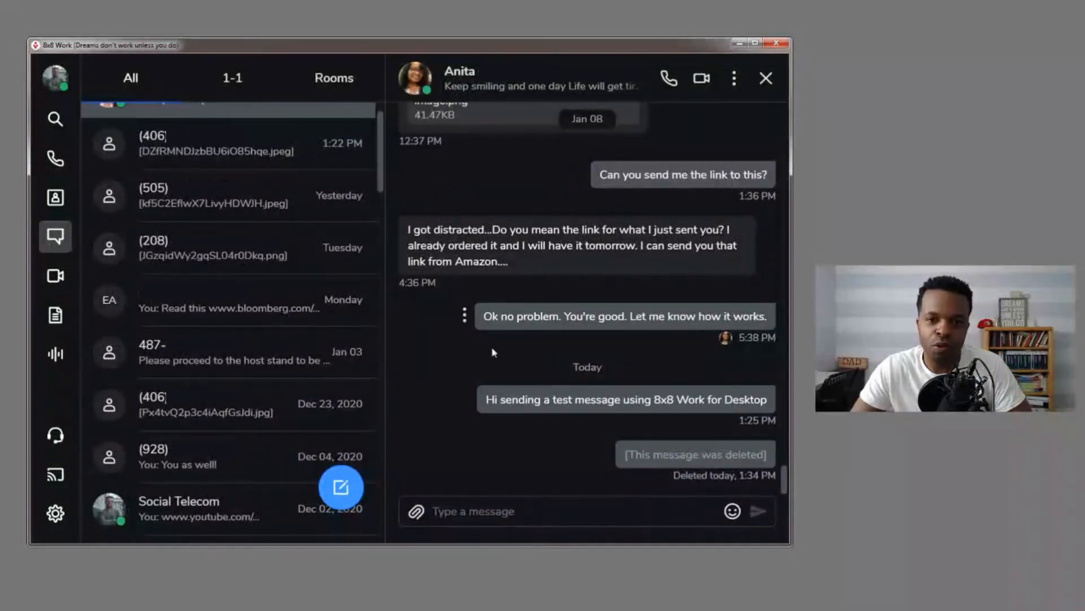
mouse_move(425, 332)
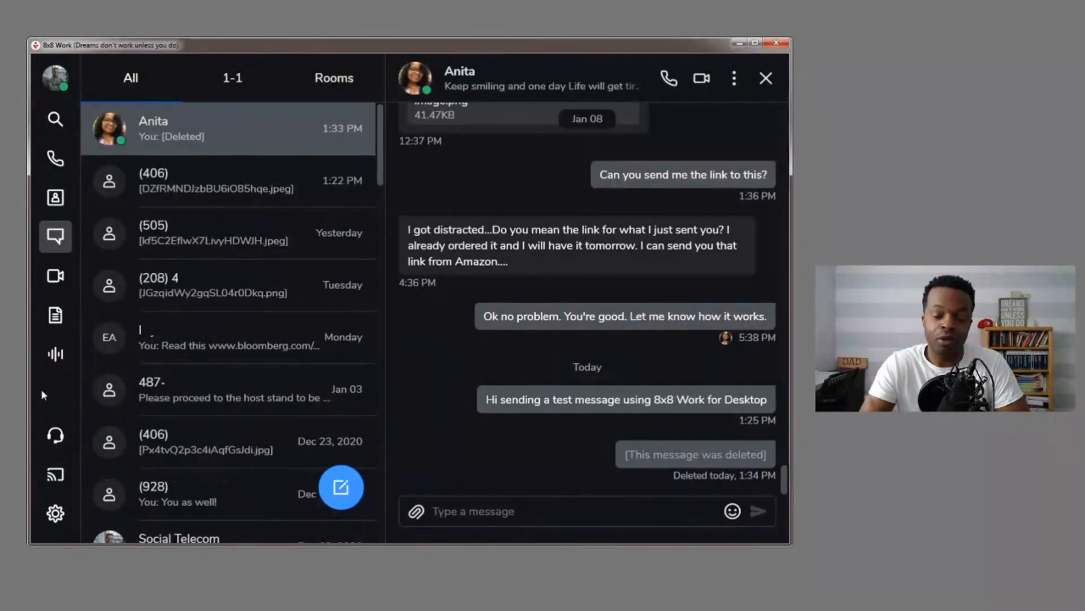
Step: Switch from the 1-1 list to Rooms and open API Test Room
click(233, 90)
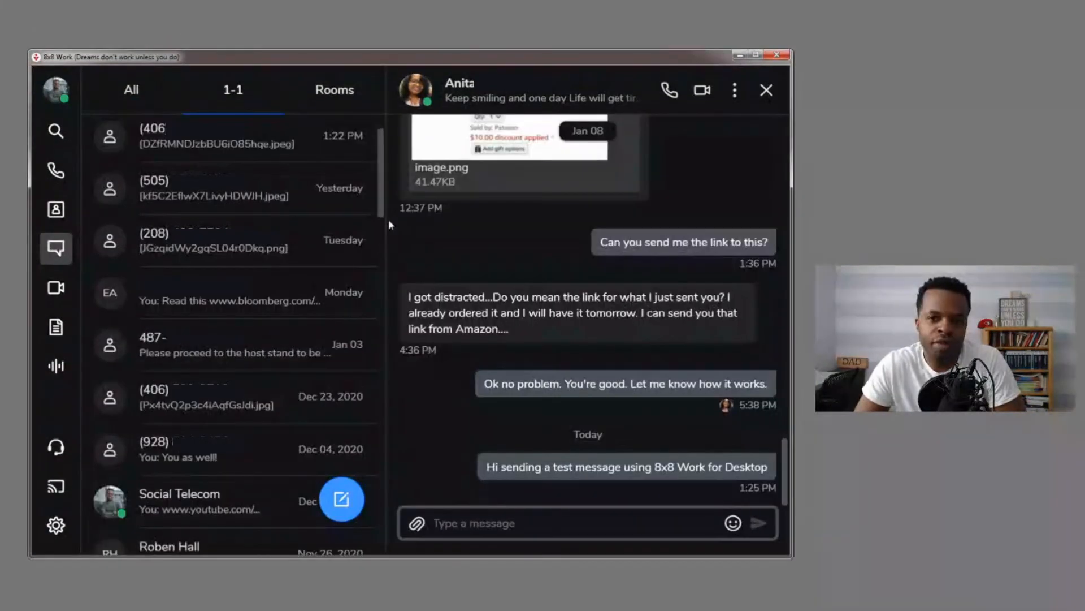
click(334, 90)
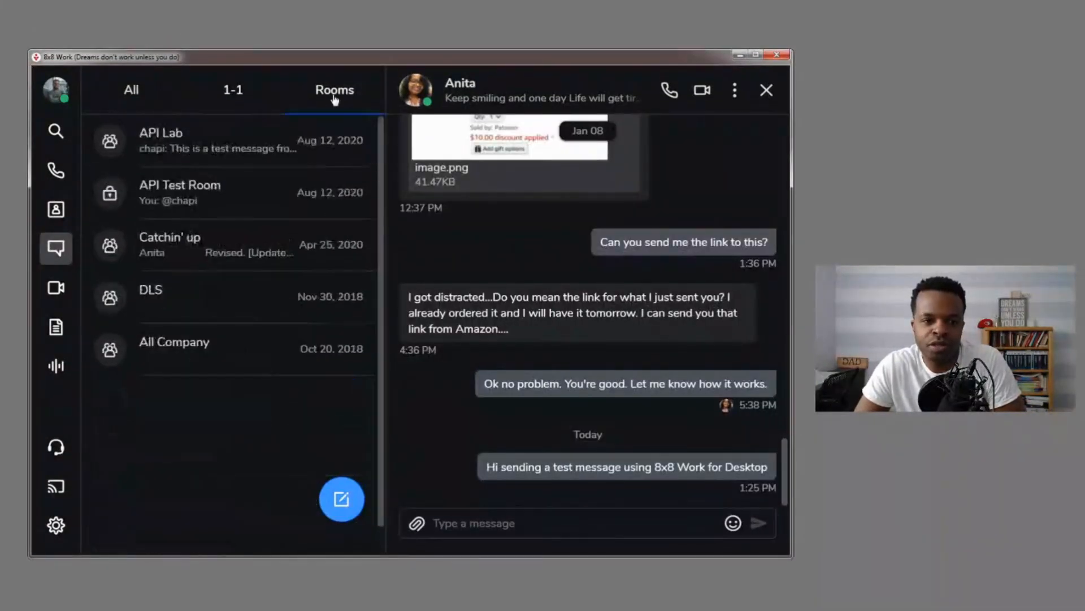
mouse_move(269, 108)
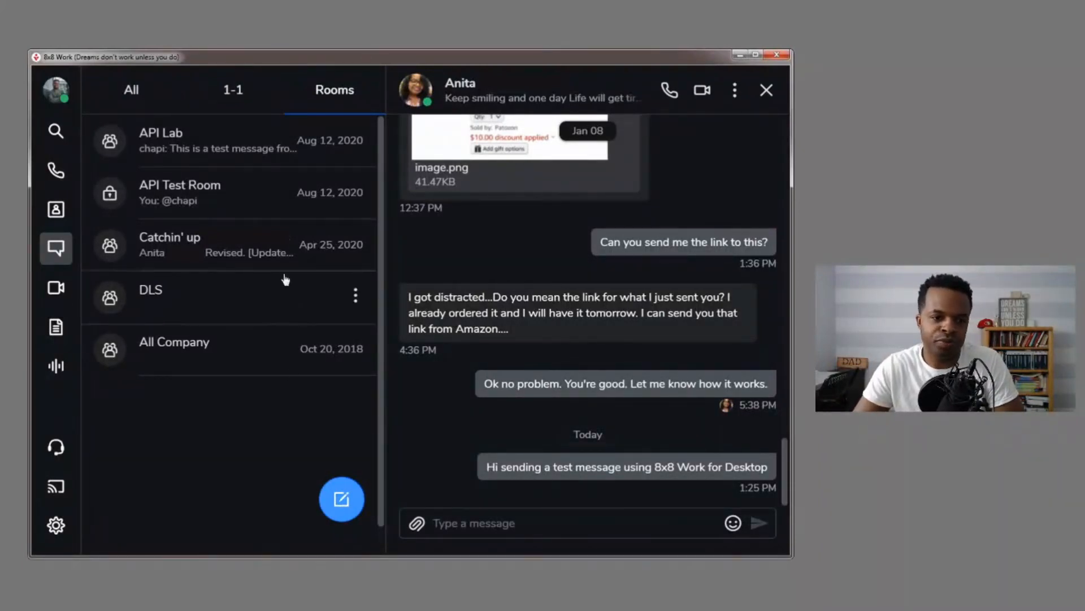
click(207, 192)
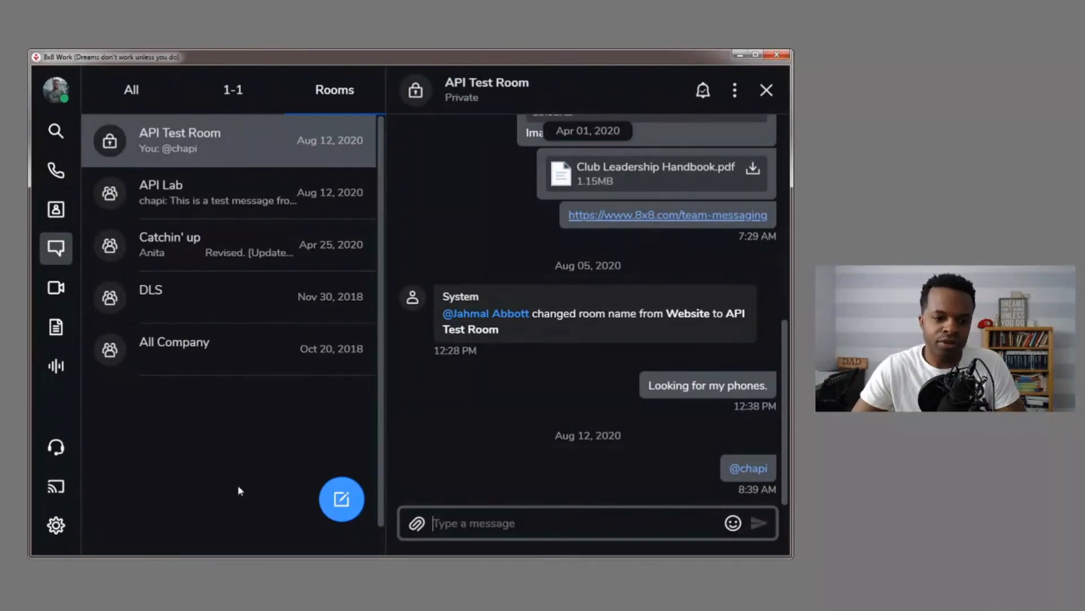
click(174, 342)
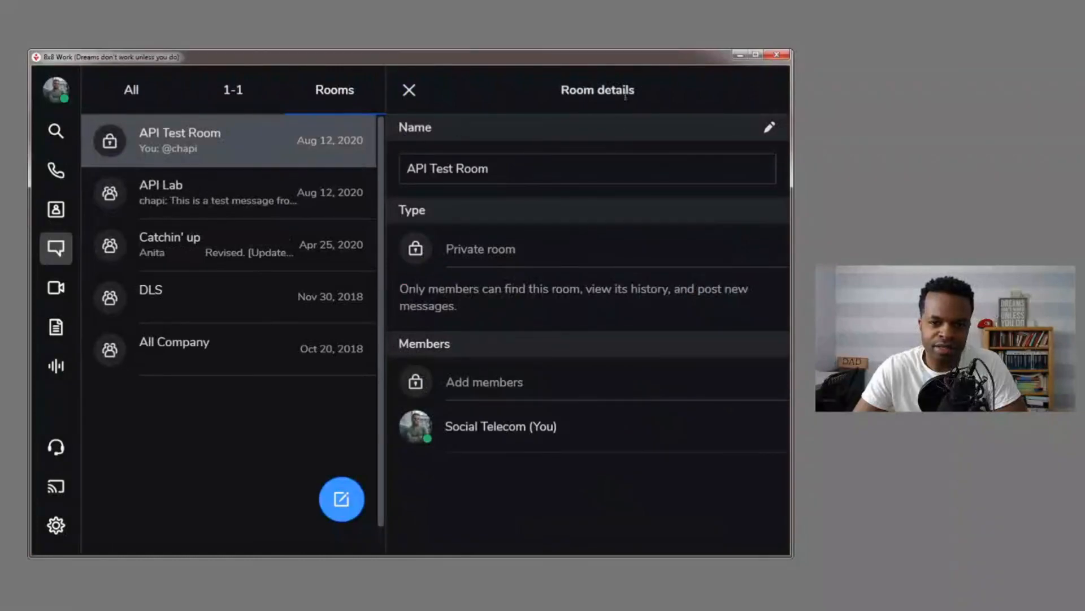
mouse_move(492, 321)
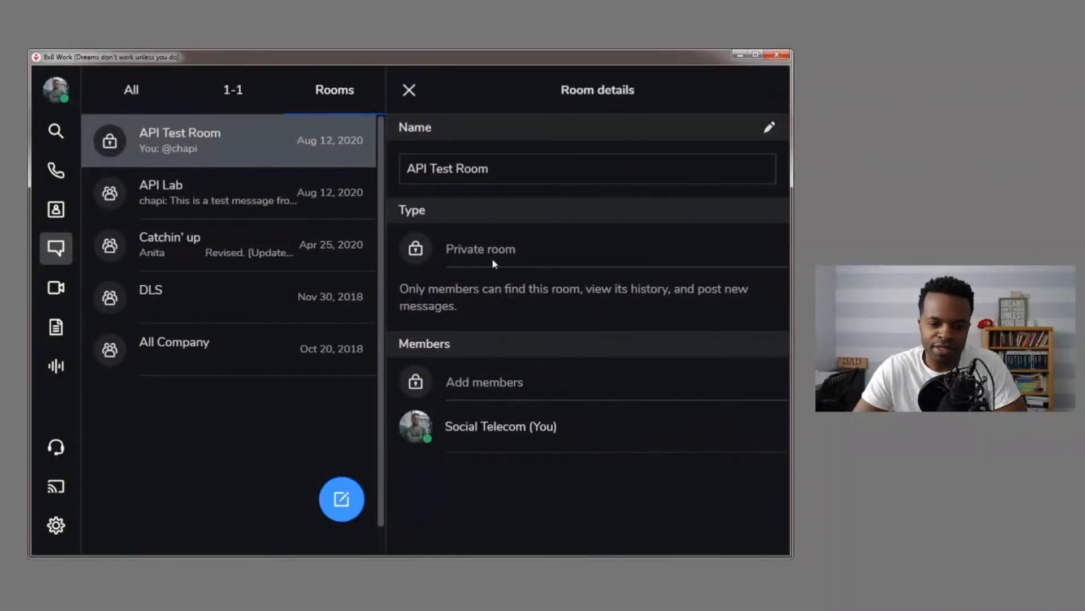
mouse_move(487, 405)
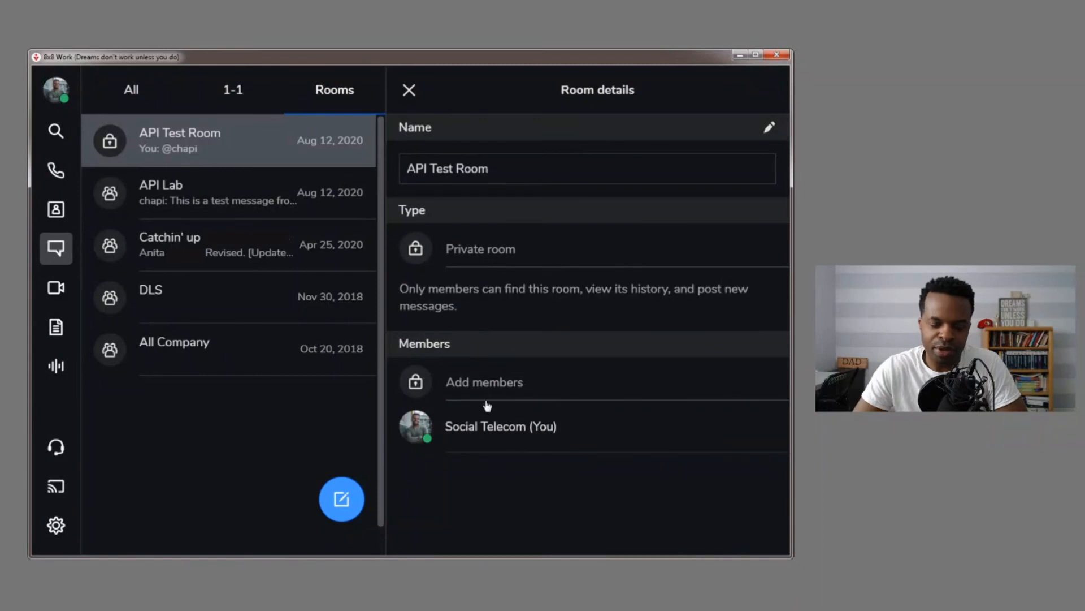
mouse_move(497, 389)
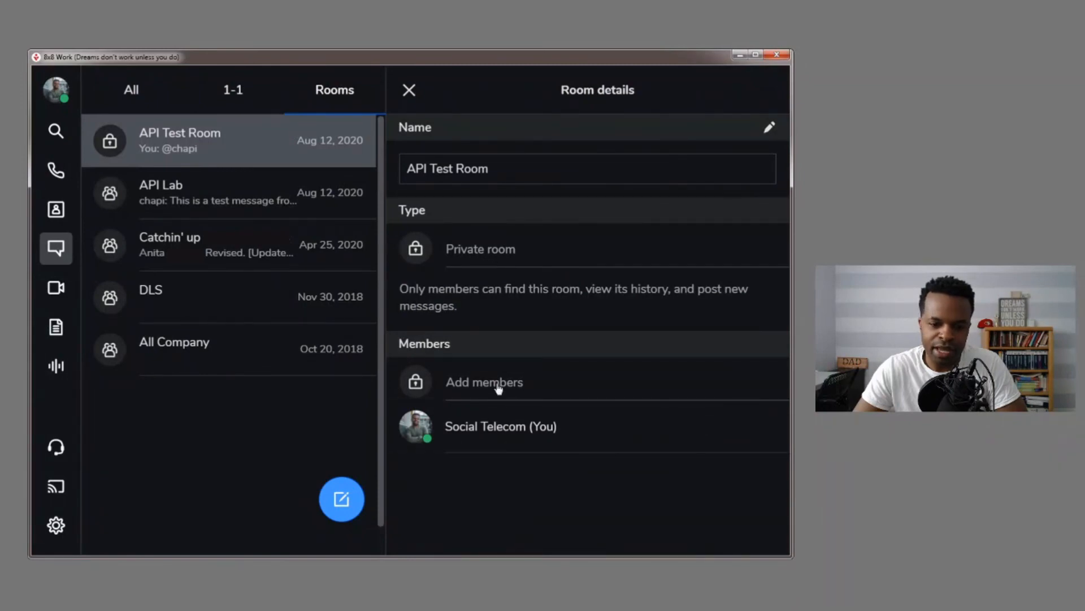
Step: View the Select contact dialog for API Test Room and close it without adding anyone
click(484, 382)
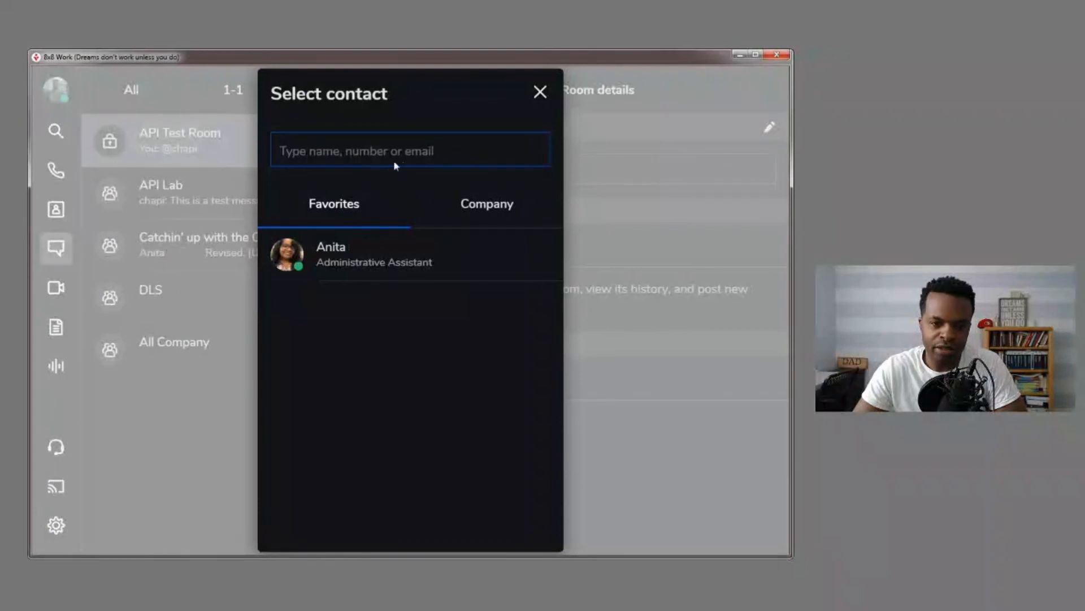
mouse_move(546, 74)
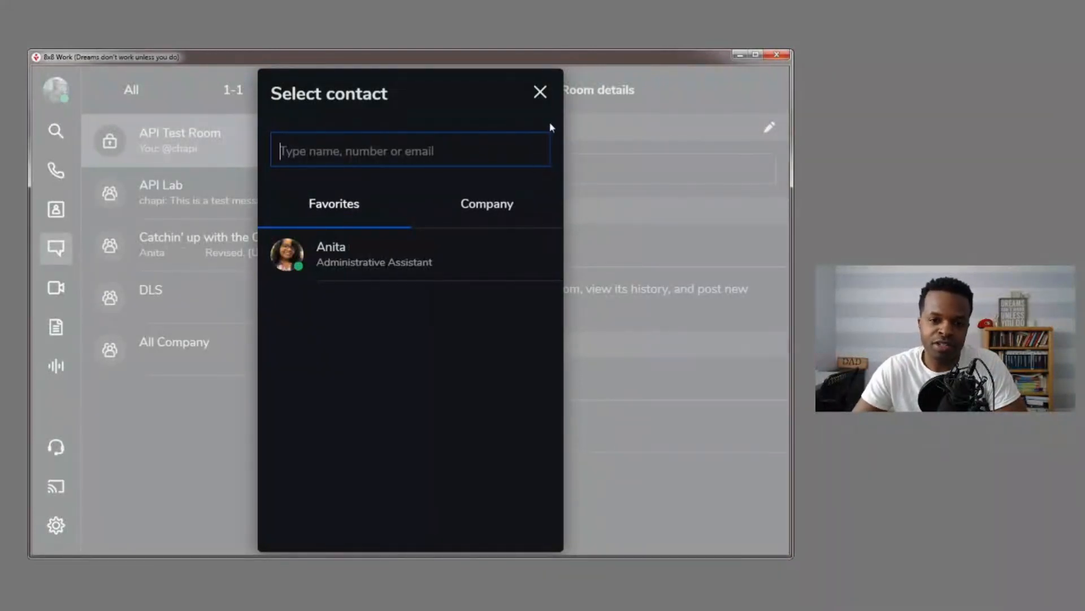
click(540, 92)
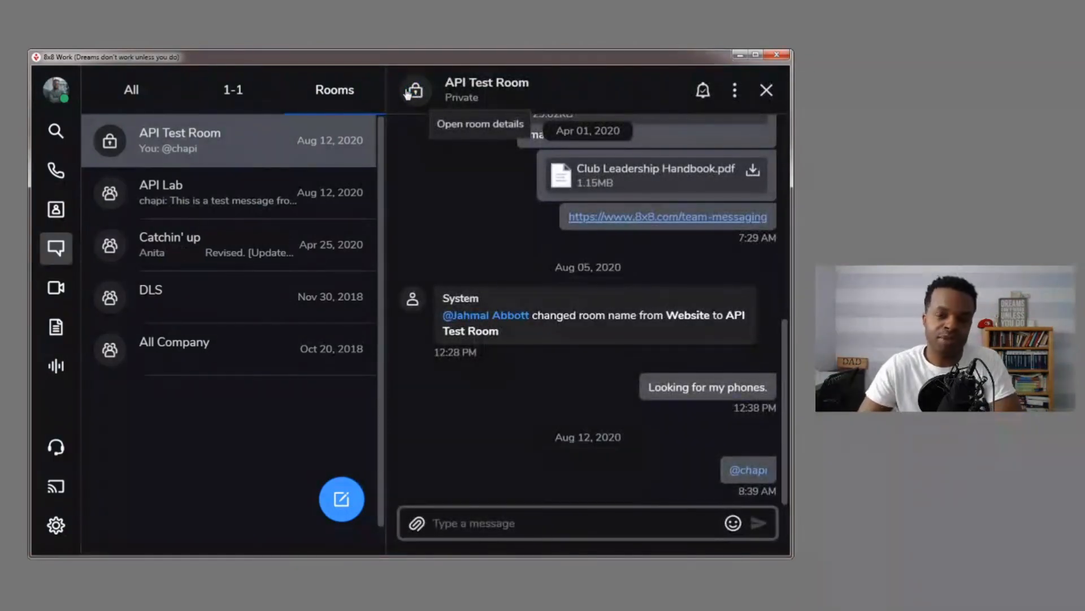
mouse_move(455, 142)
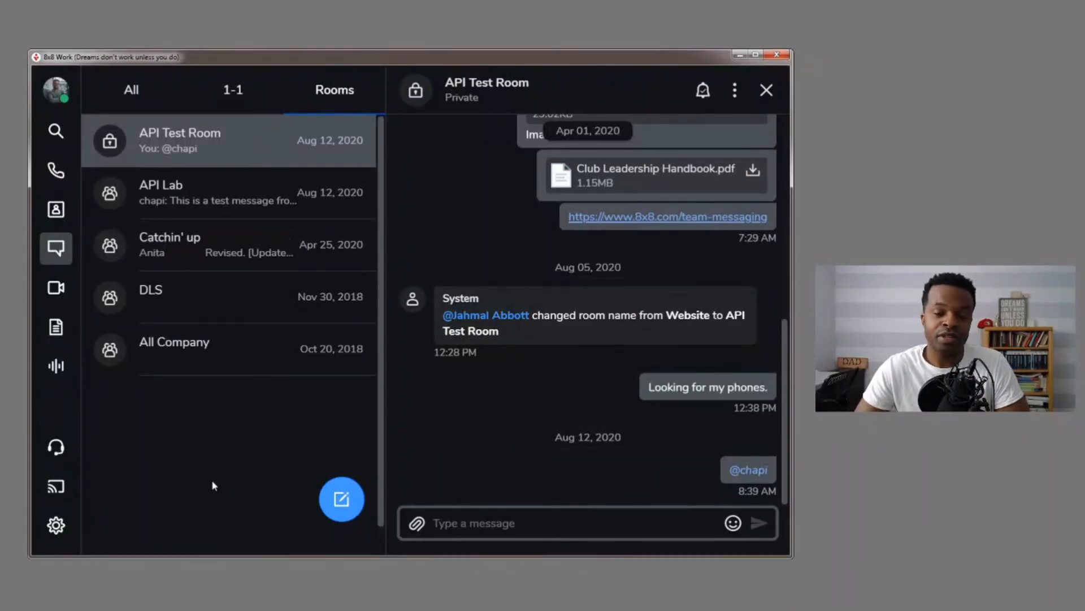
click(474, 523)
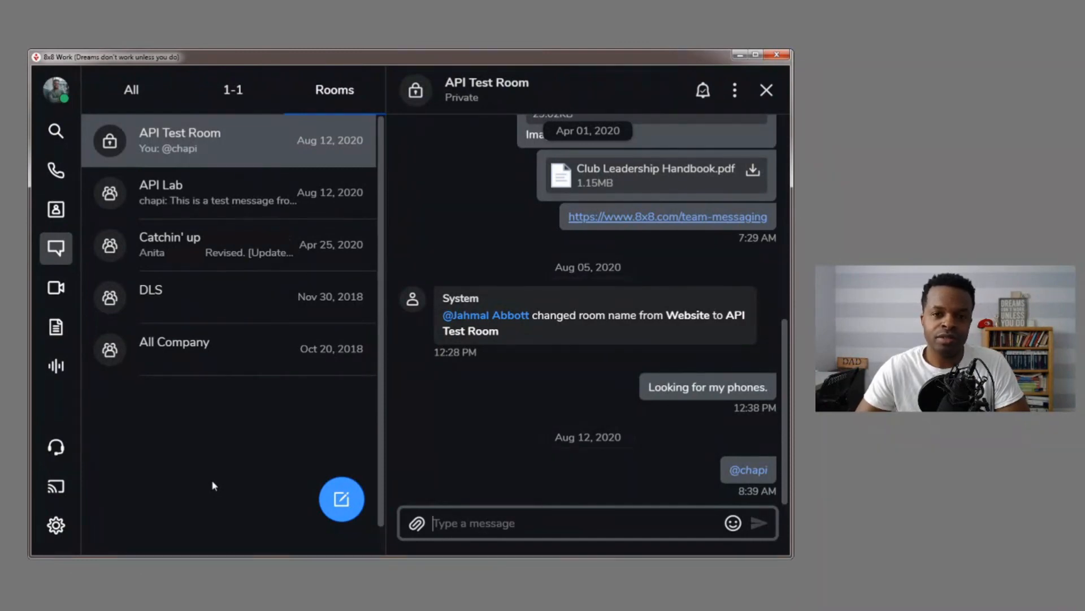